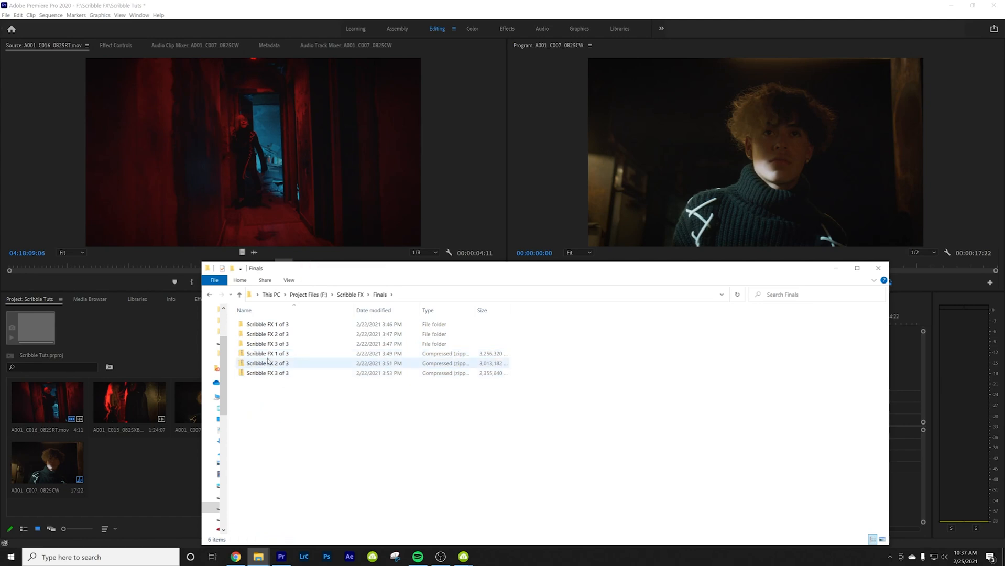
Extract the first Scribble FX zip archive with 7-Zip into its own folder.
right_click(267, 353)
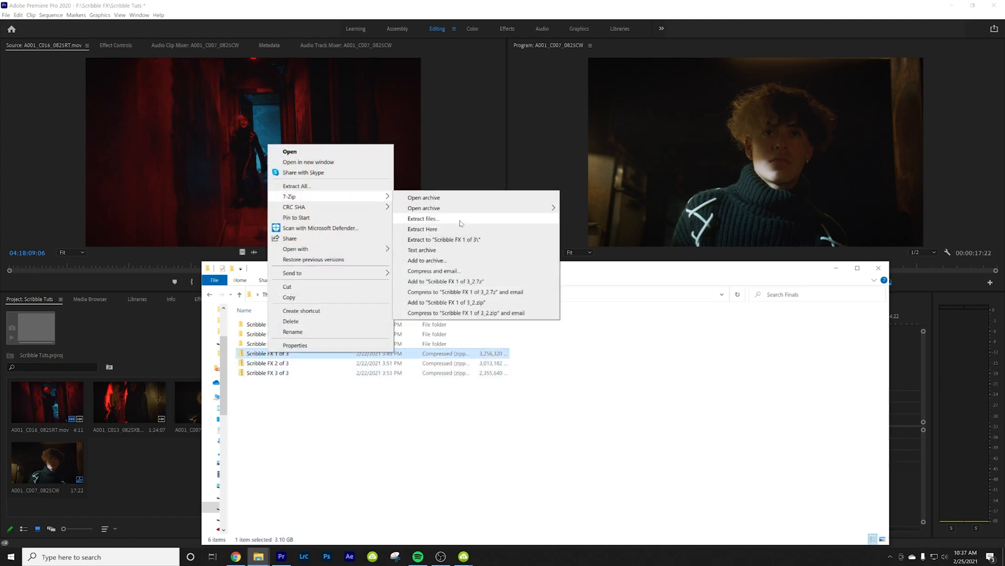
click(381, 508)
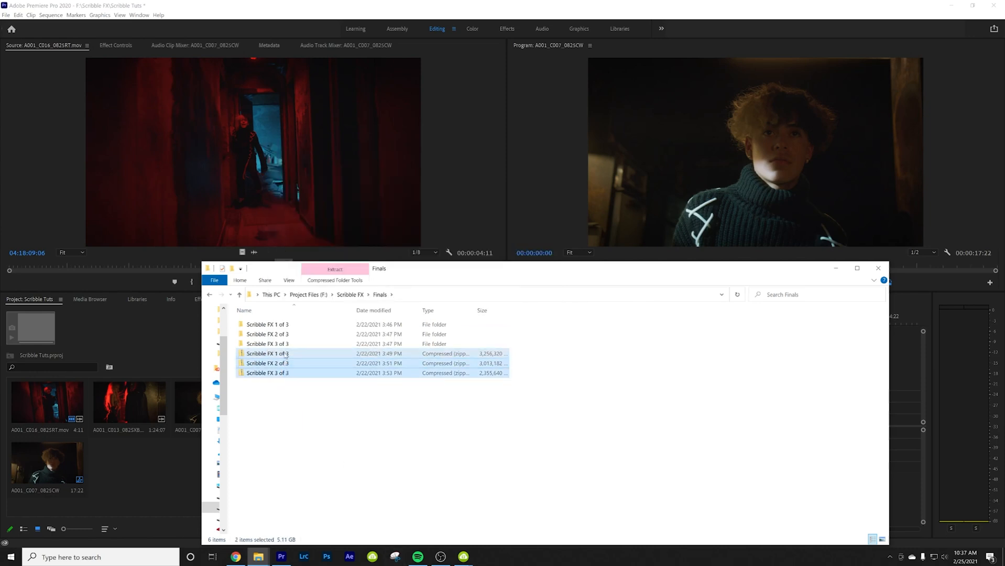
click(267, 353)
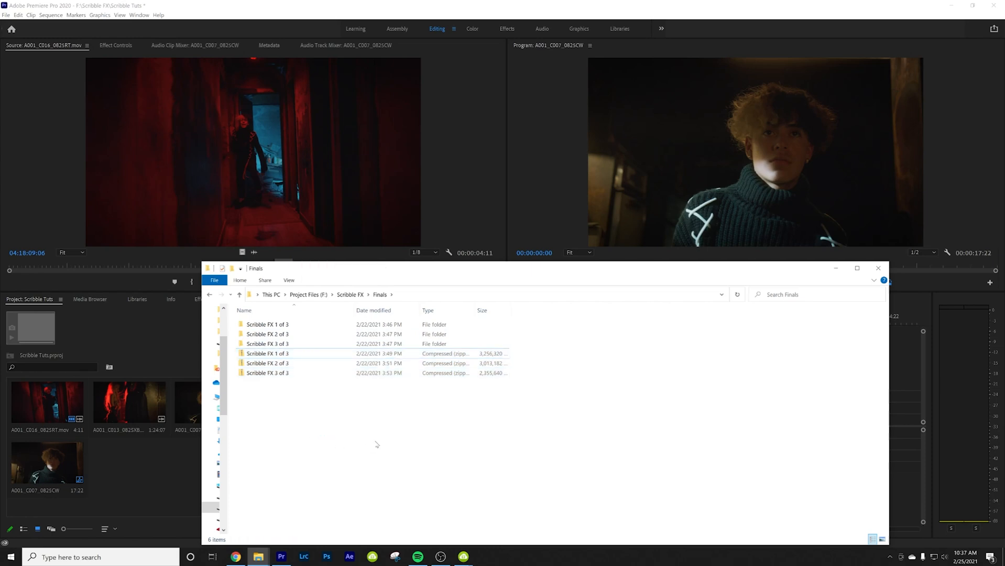
mouse_move(267, 324)
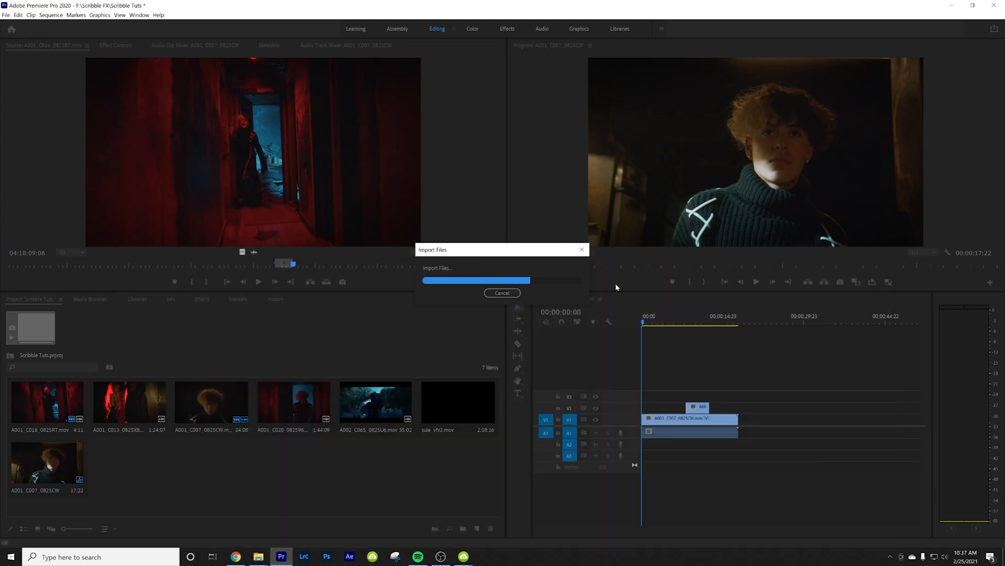
mouse_move(638, 271)
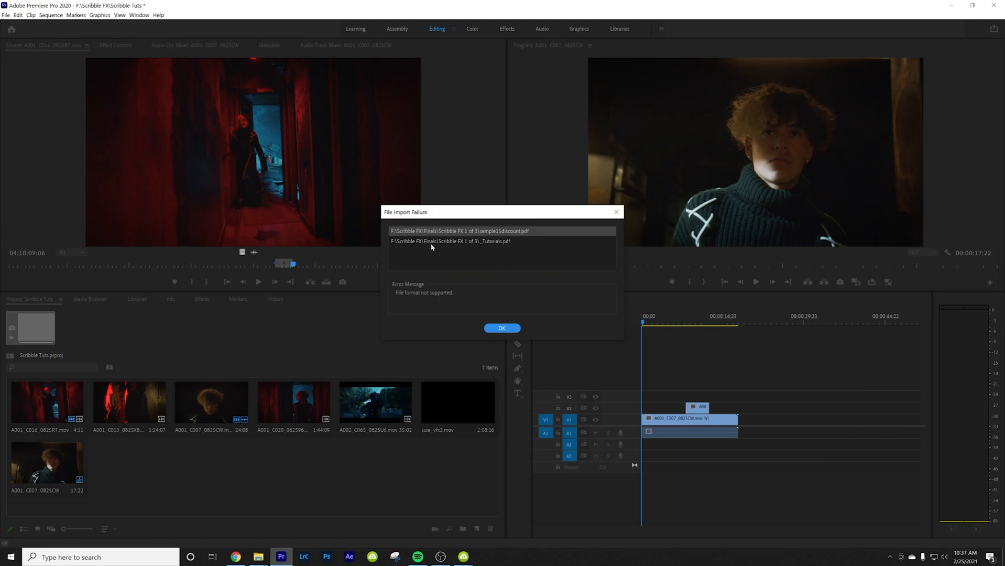
Dismiss the File Import Failure warning for the two unsupported PDFs.
click(448, 241)
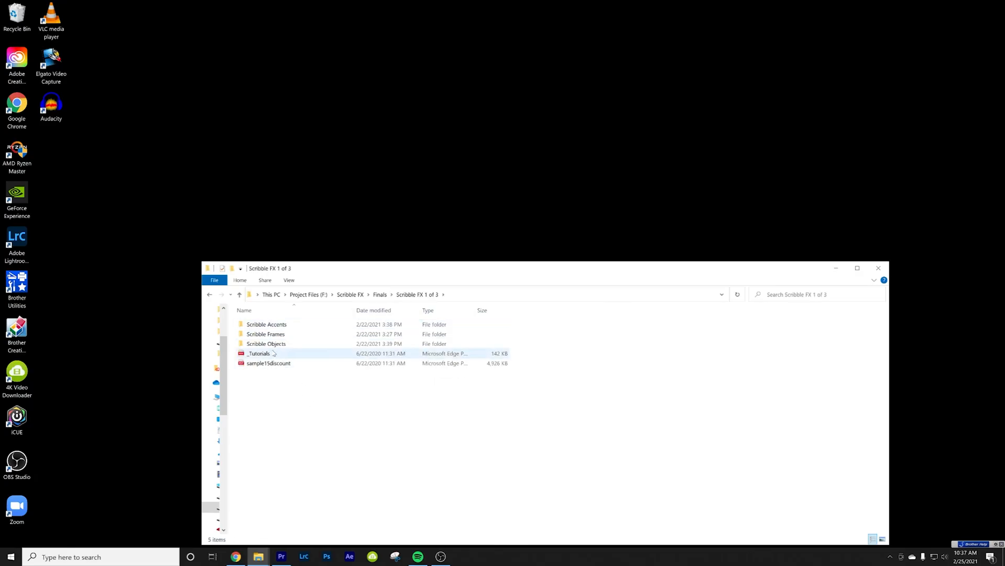
Select the _Tutorials PDF inside the Scribble FX 1 of 3 folder.
click(259, 353)
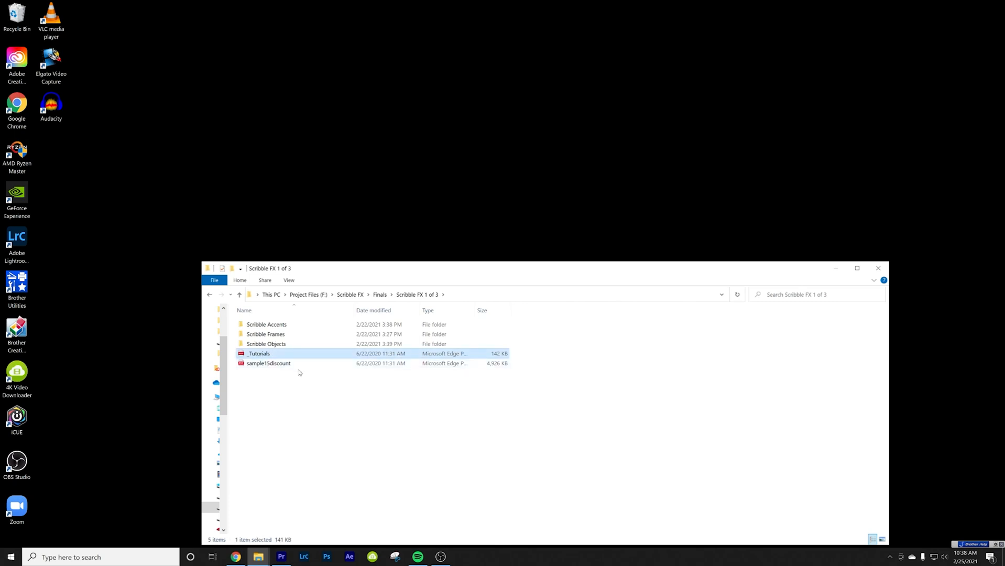
click(269, 362)
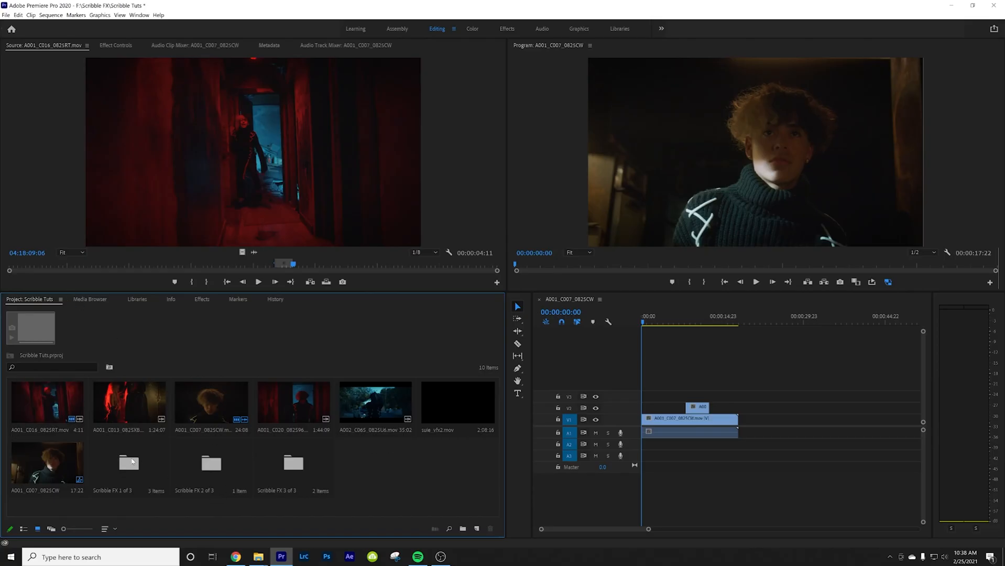
Open the Scribble FX 1 of 3 > Scribble Objects bin and preview AngelWings.
double_click(112, 463)
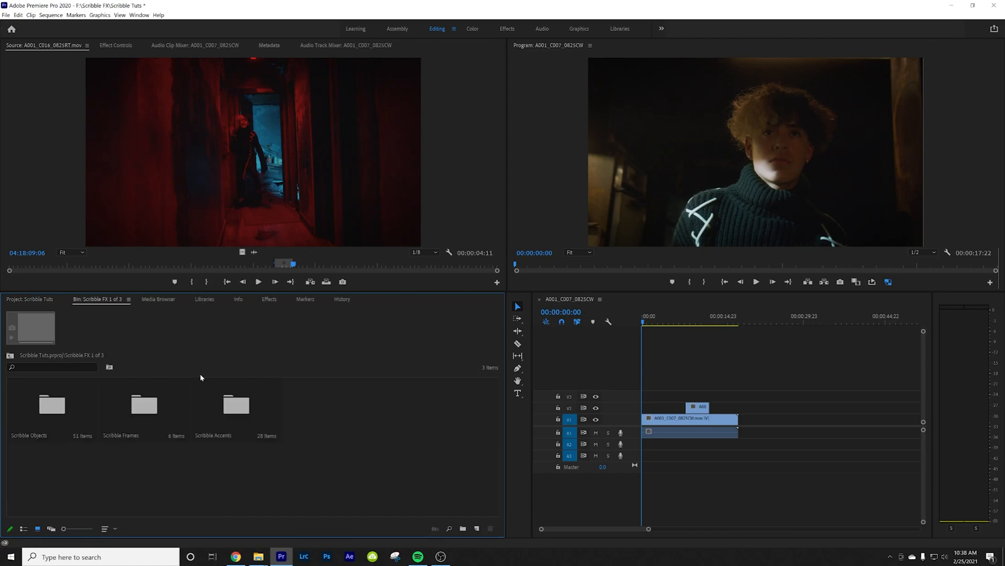
double_click(28, 405)
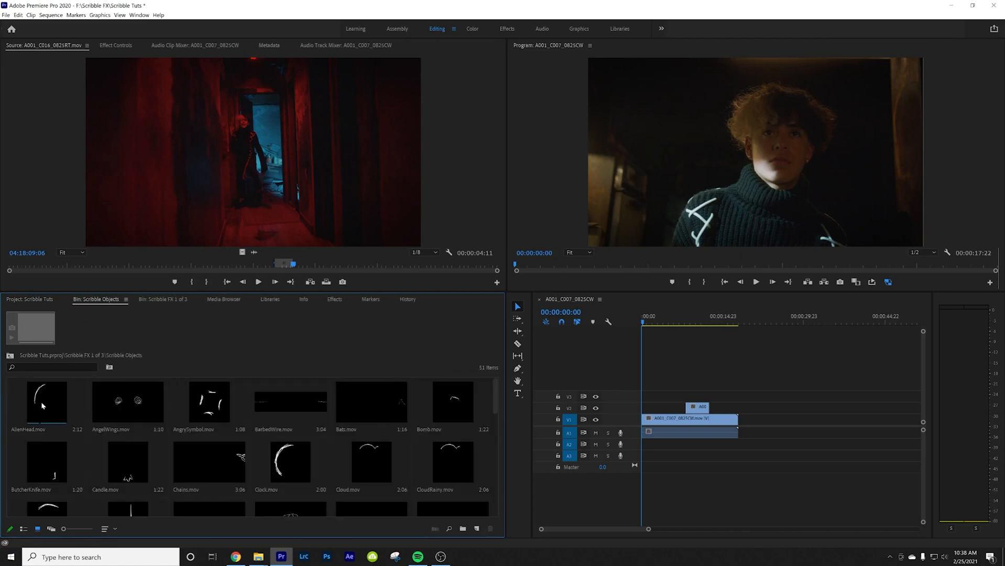
mouse_move(128, 400)
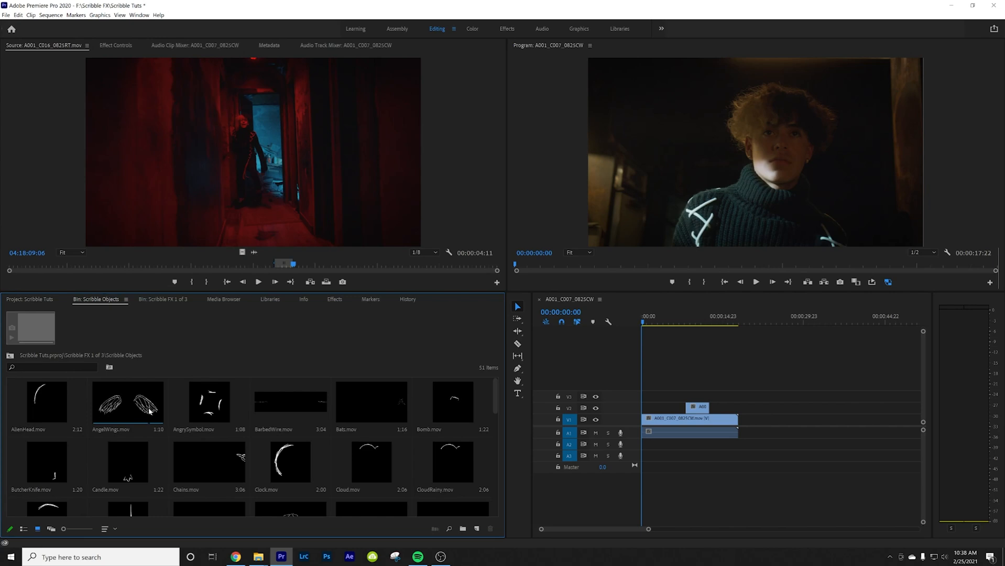
double_click(127, 401)
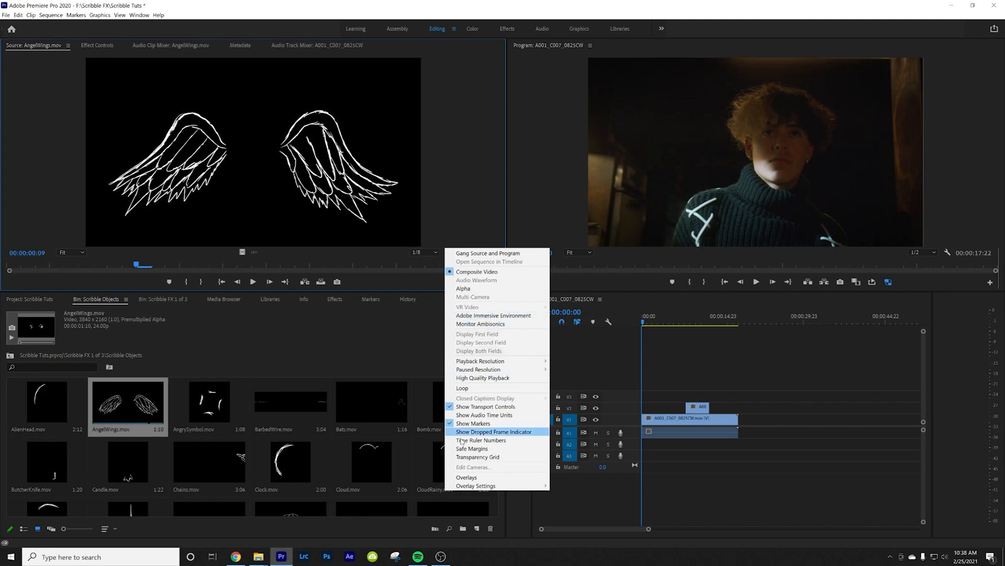
mouse_move(480, 361)
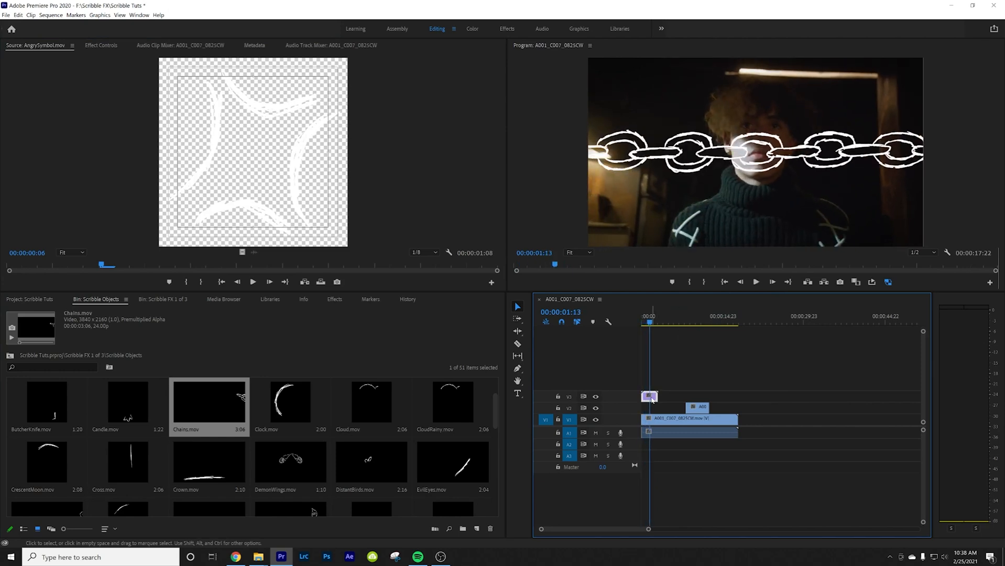
Select the Chains clip on the timeline to show its motion and opacity settings.
click(100, 45)
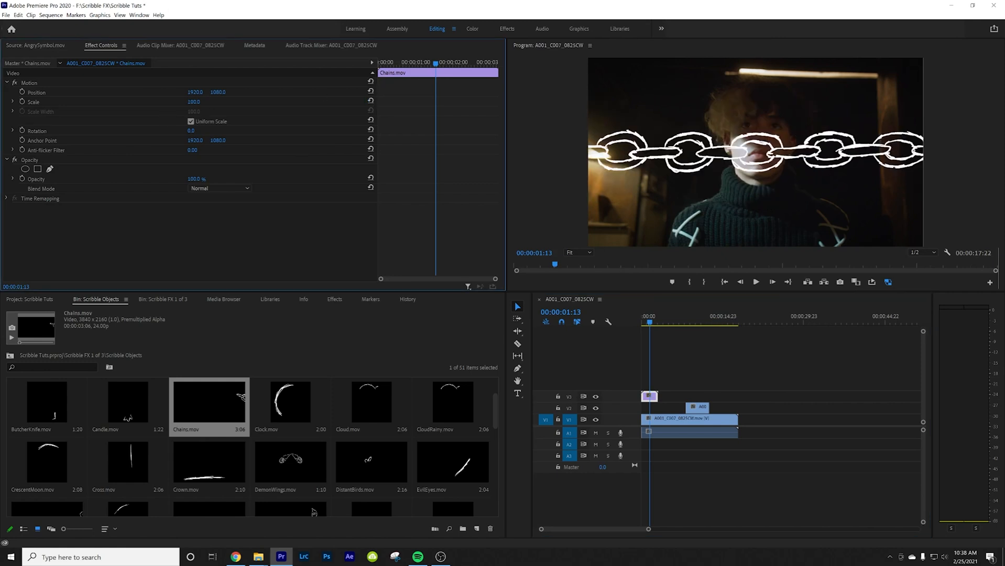
mouse_move(423, 522)
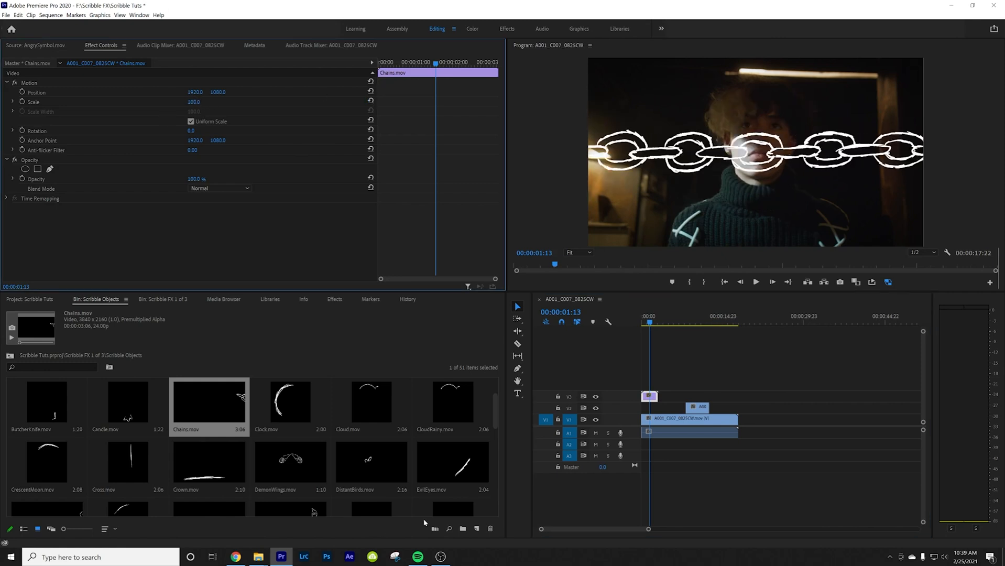
scroll(down, 3)
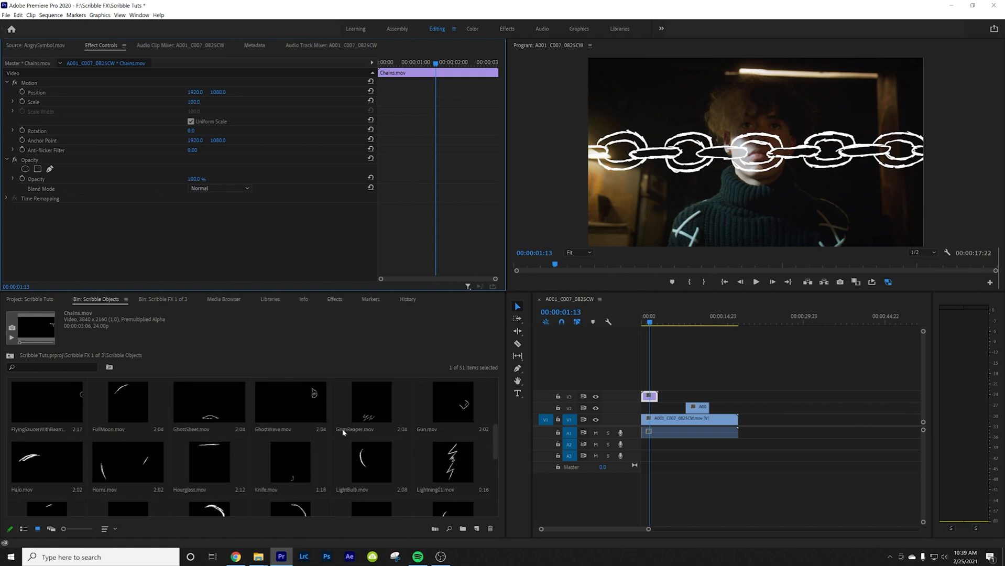
scroll(down, 3)
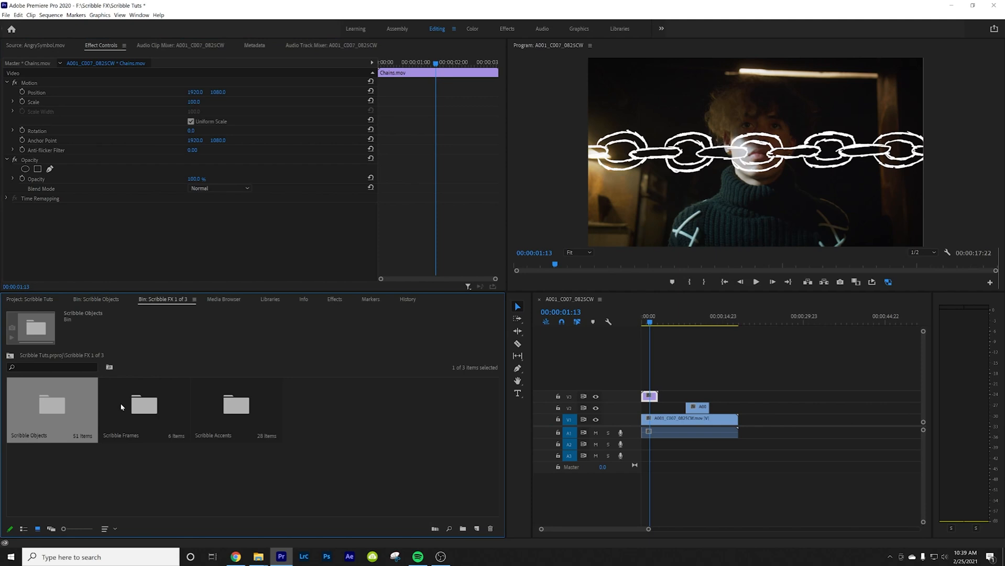
Open the Scribble Frames bin and move the playhead to the transition point.
double_click(121, 404)
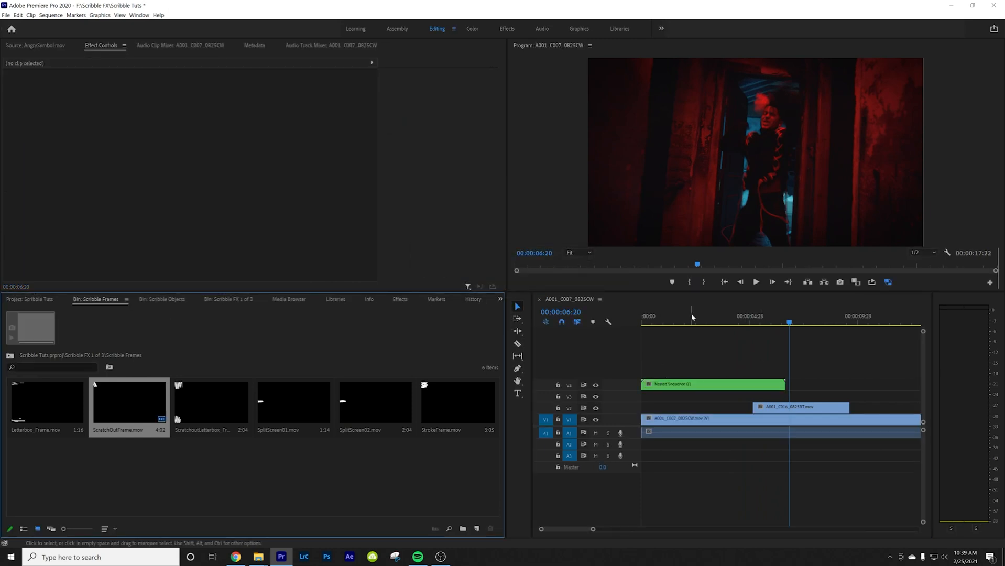
click(712, 417)
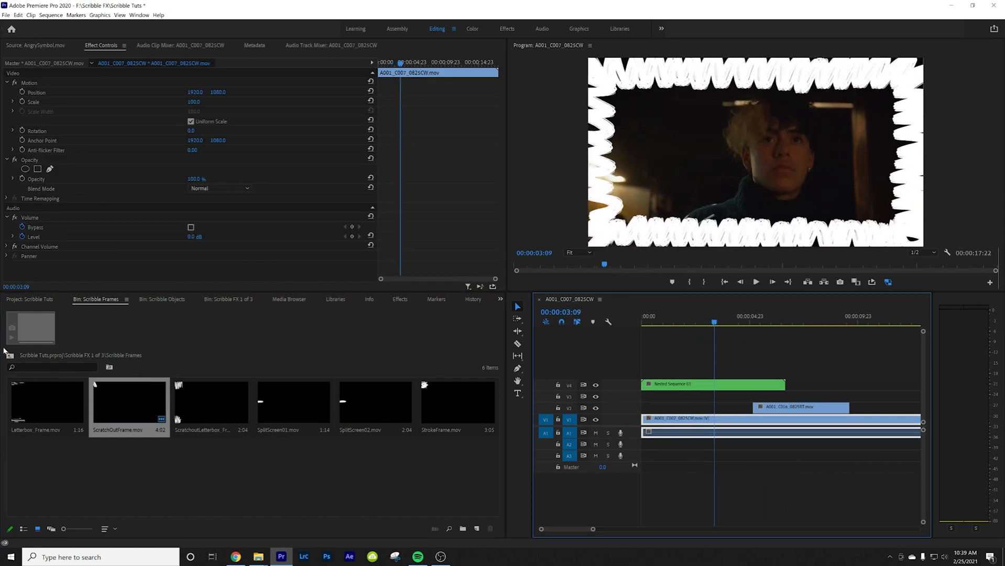
click(227, 299)
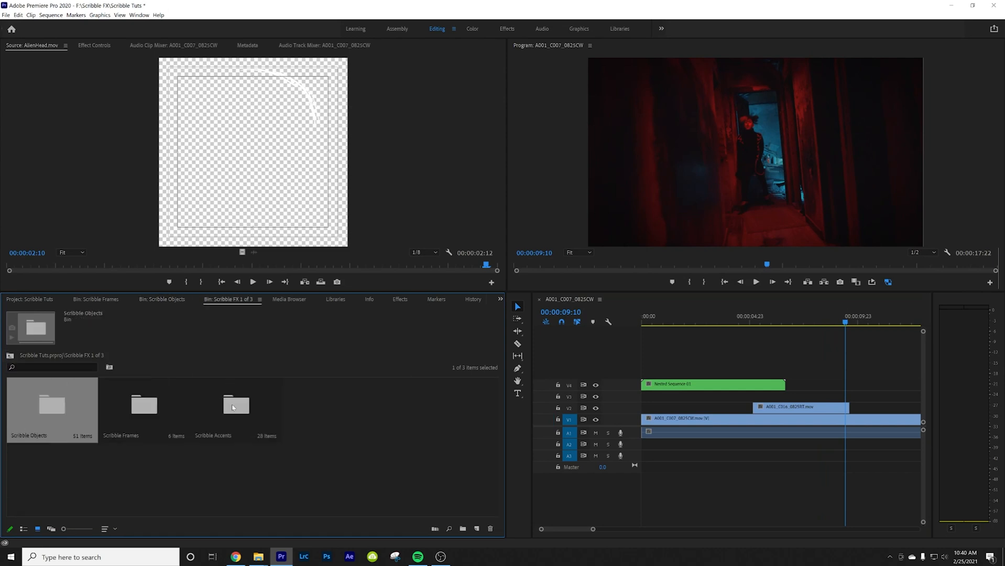
Place a TrailAccent clip from Scribble Accents on V3 near 00:00:01:00.
double_click(236, 404)
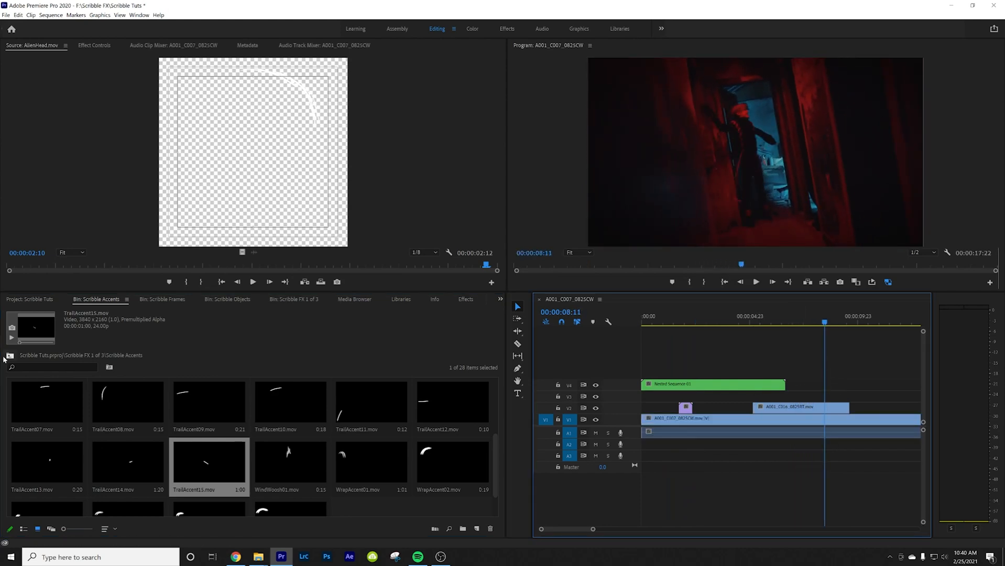
click(28, 298)
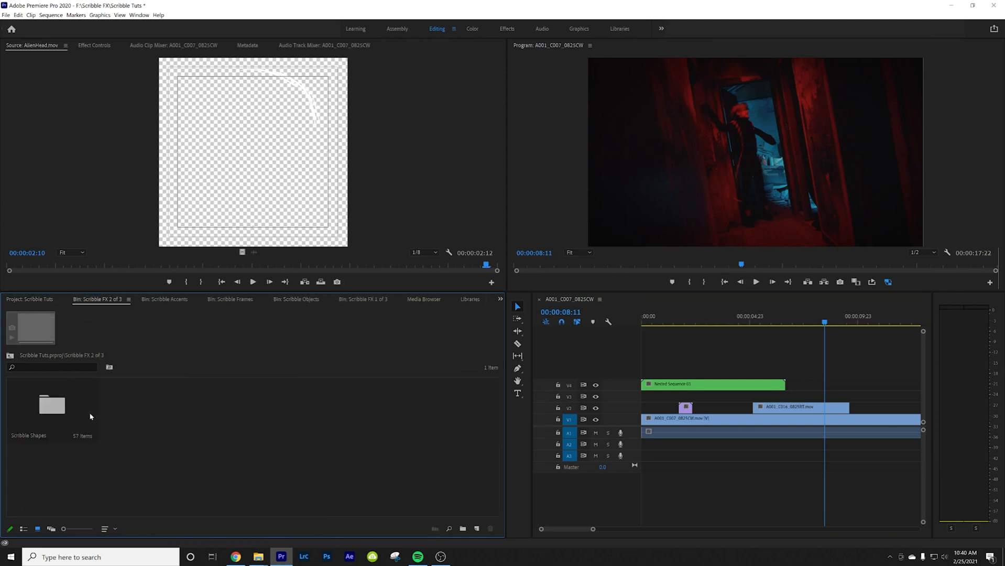
Open the Scribble Shapes bin and pick the Arrow01 scribble.
double_click(51, 405)
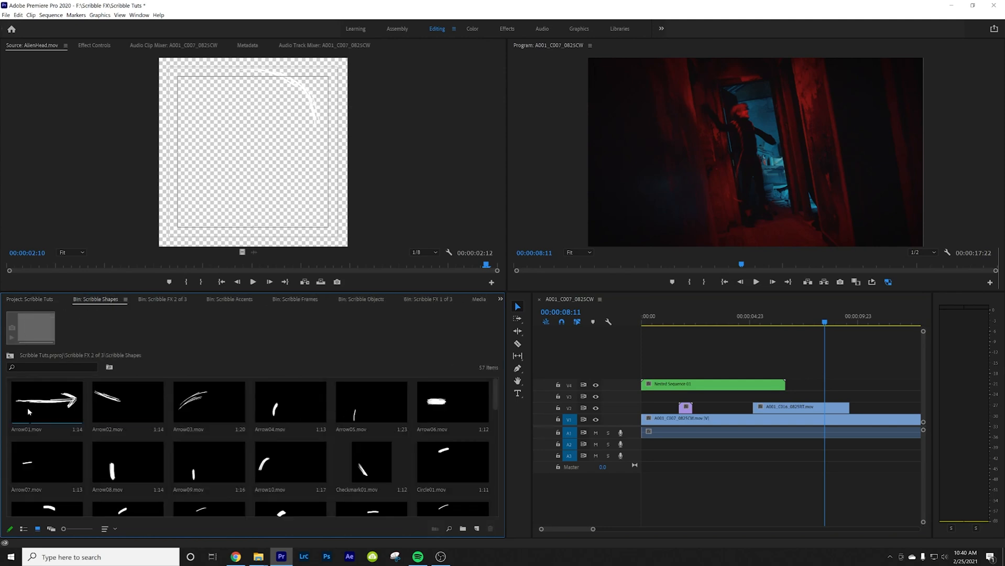
click(47, 400)
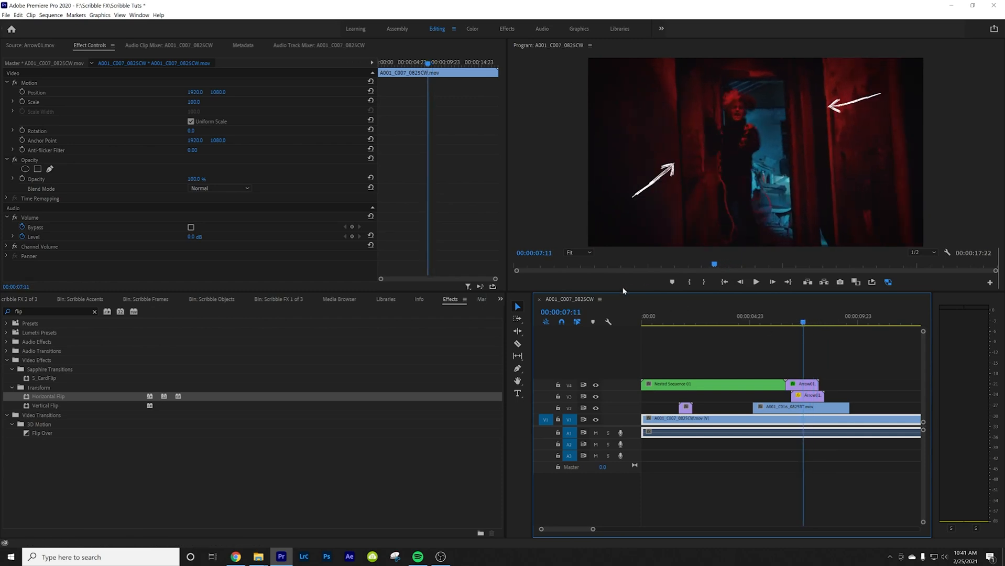
mouse_move(26, 299)
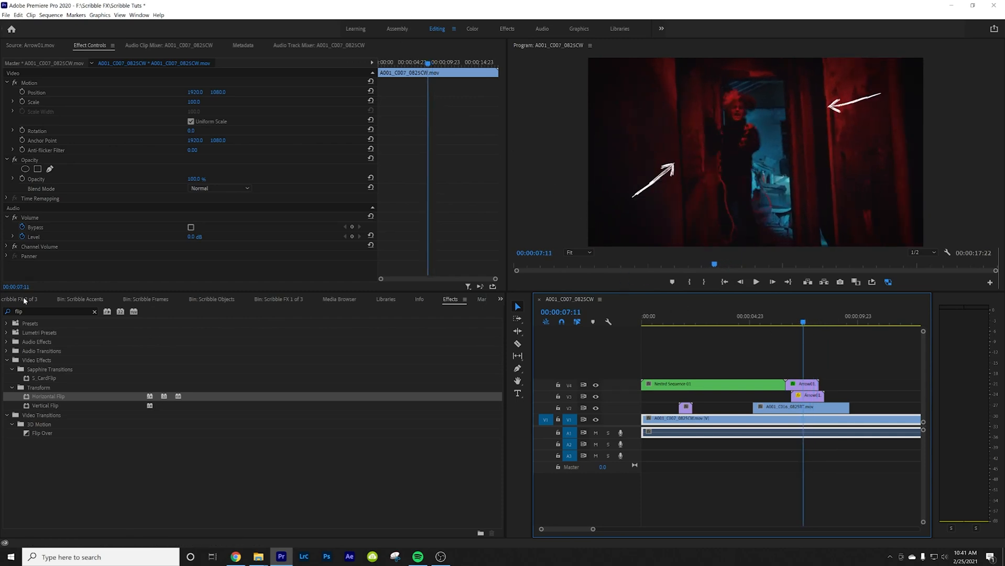
Browse the circle, heart, line and square clips in the Scribble Shapes bin.
click(39, 299)
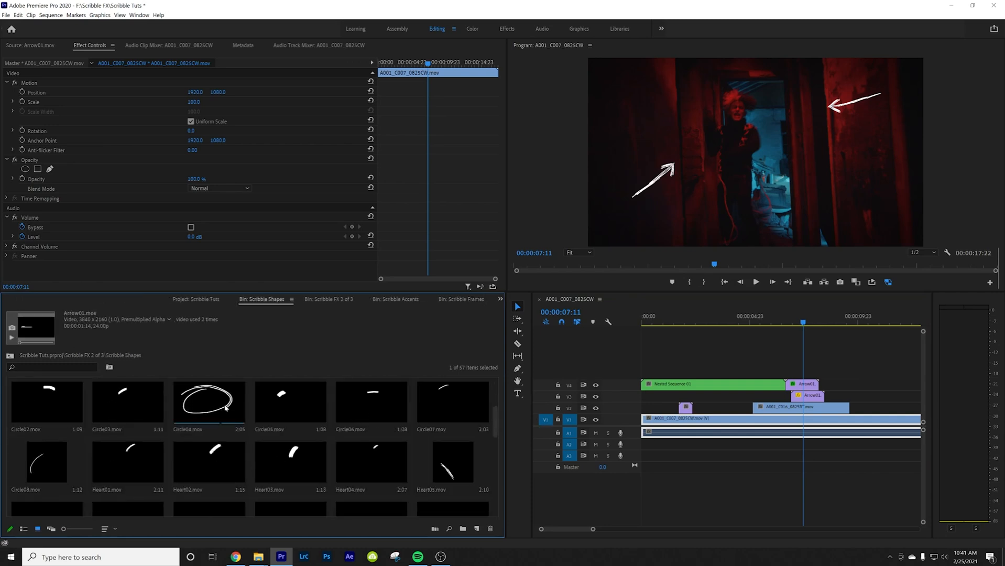
click(370, 400)
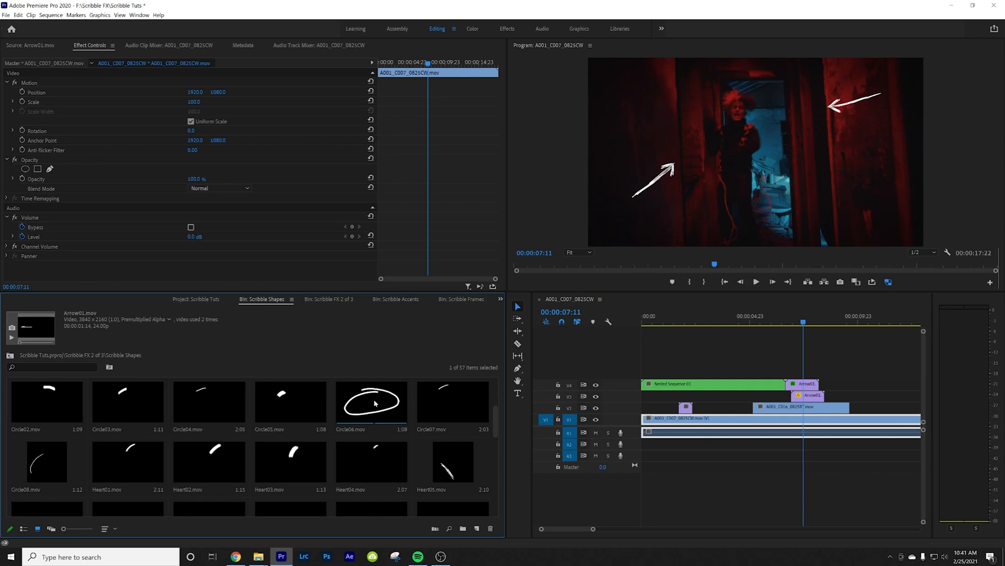
scroll(down, 3)
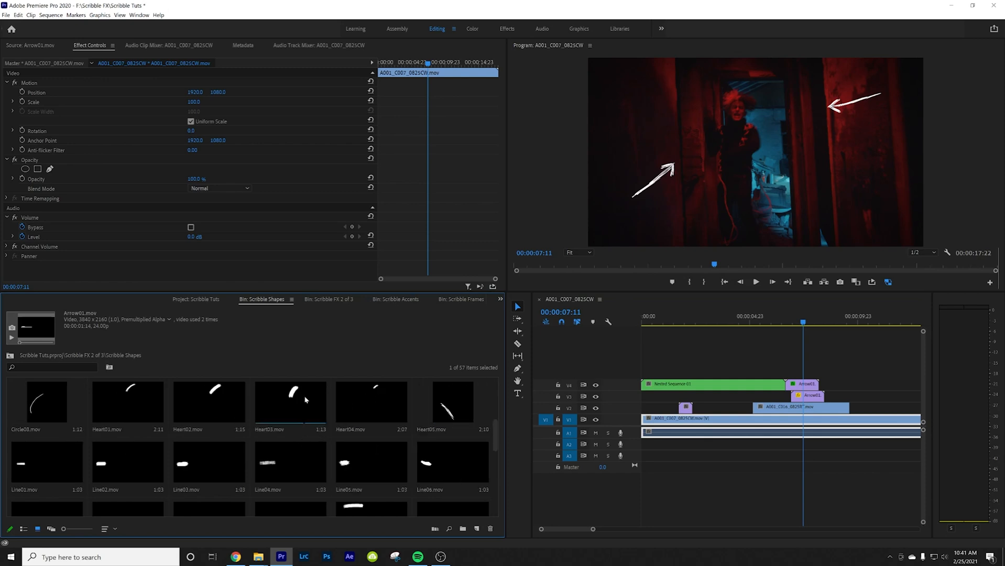
scroll(down, 3)
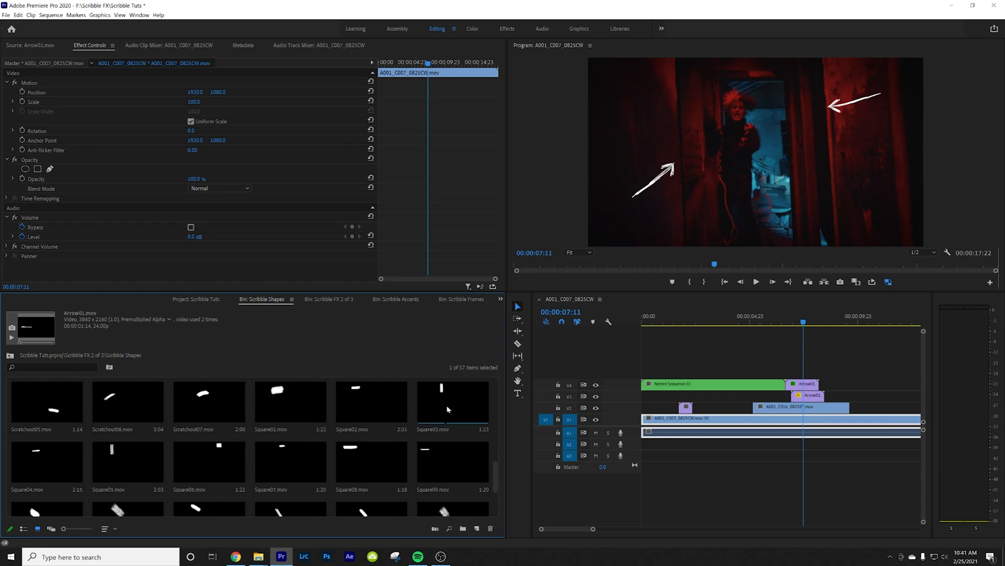
mouse_move(272, 479)
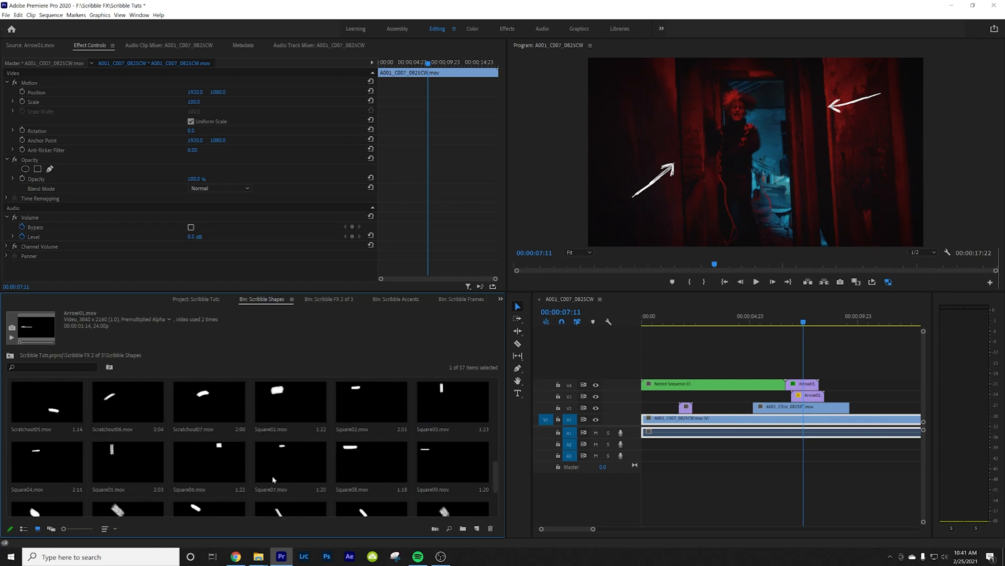
click(371, 463)
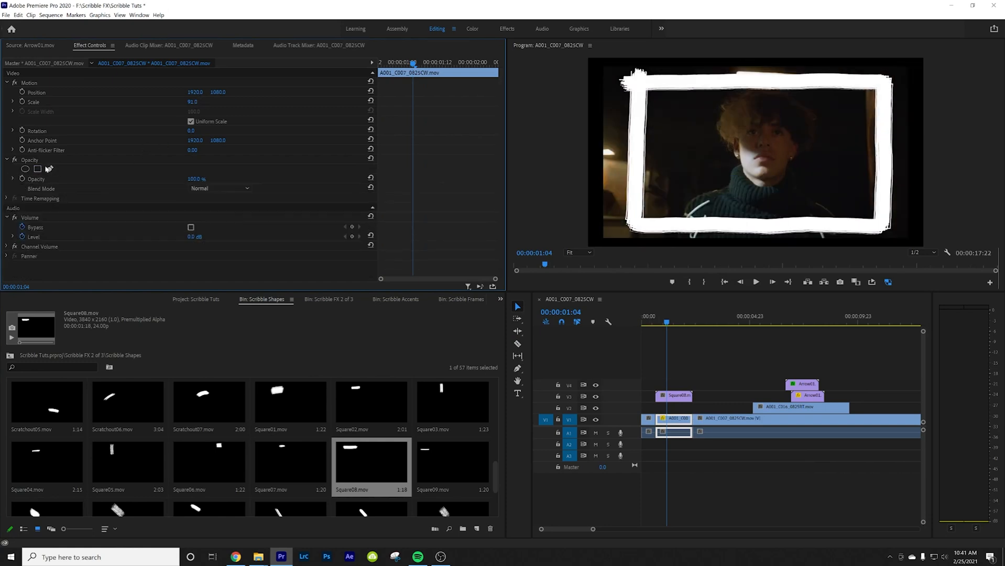
Add an opacity mask to the footage and delete the Square08.mov clip from V3.
click(37, 168)
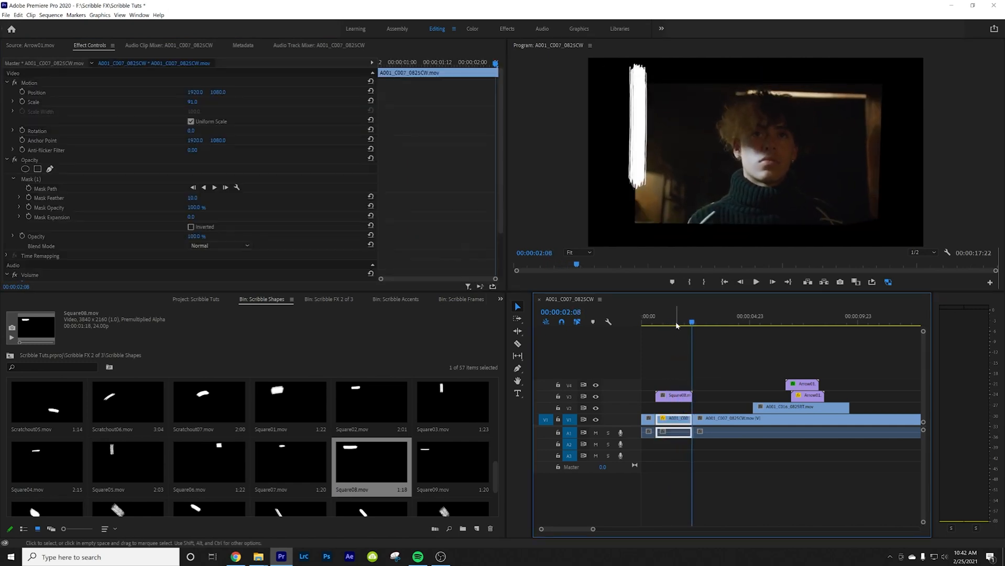
click(755, 282)
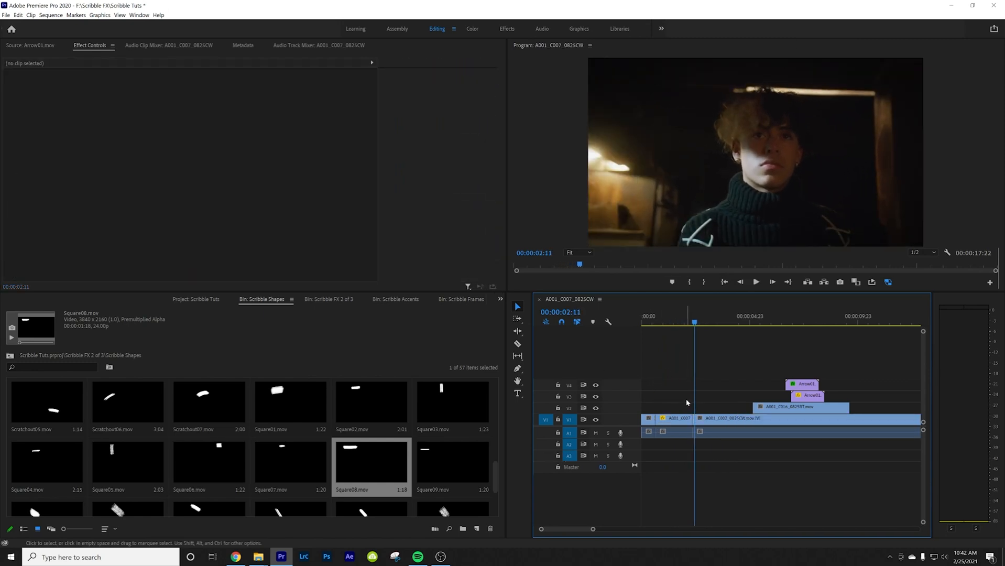
Adjust the X02 scribble's placement in the frame, then enter the Scribble FX 3 of 3 bin.
scroll(down, 3)
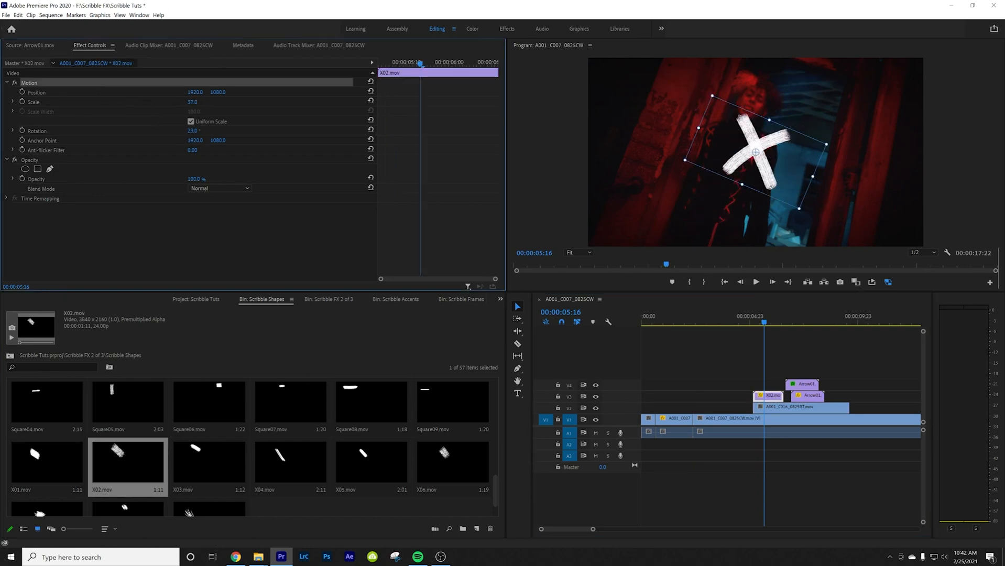
drag(755, 152, 844, 91)
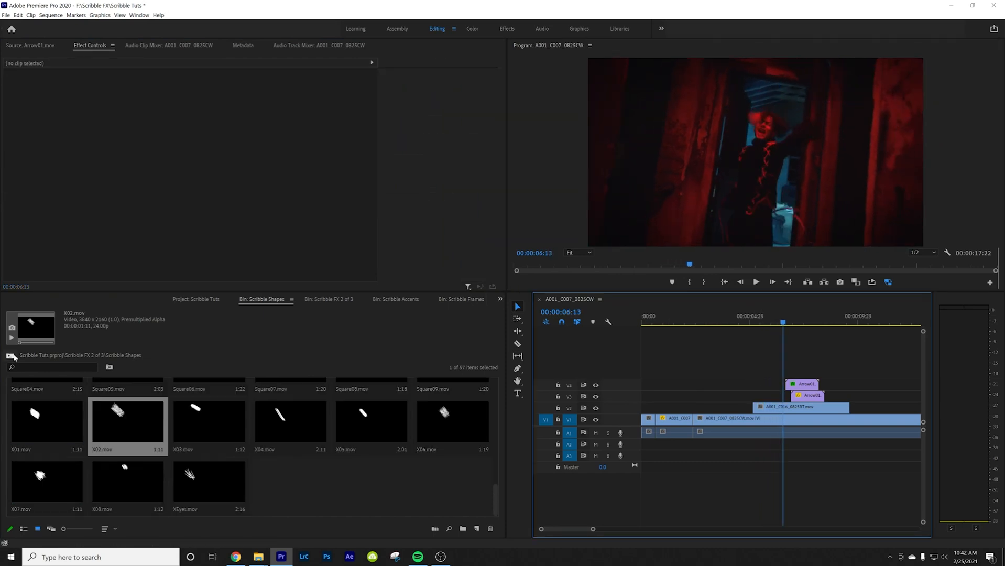
click(197, 299)
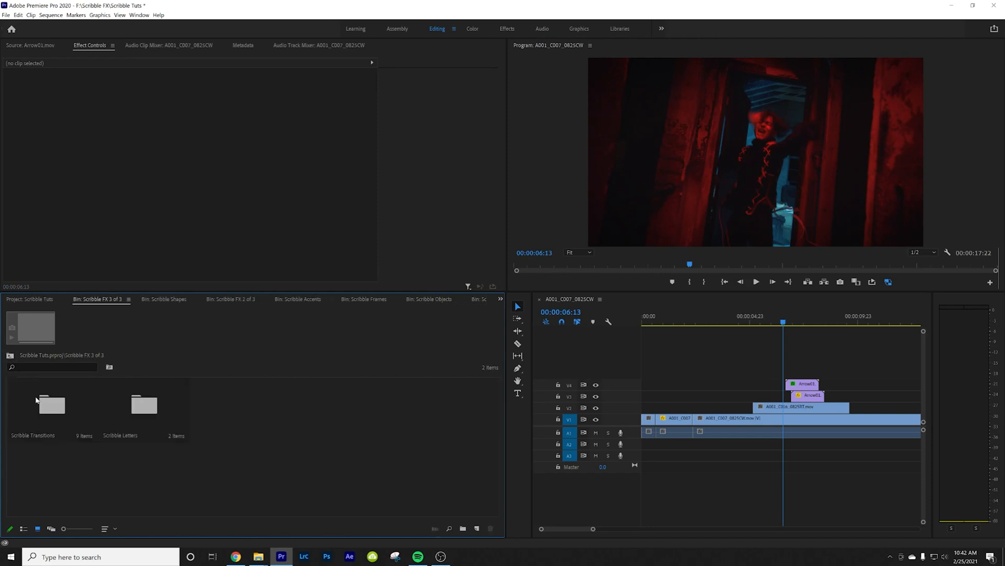
double_click(32, 404)
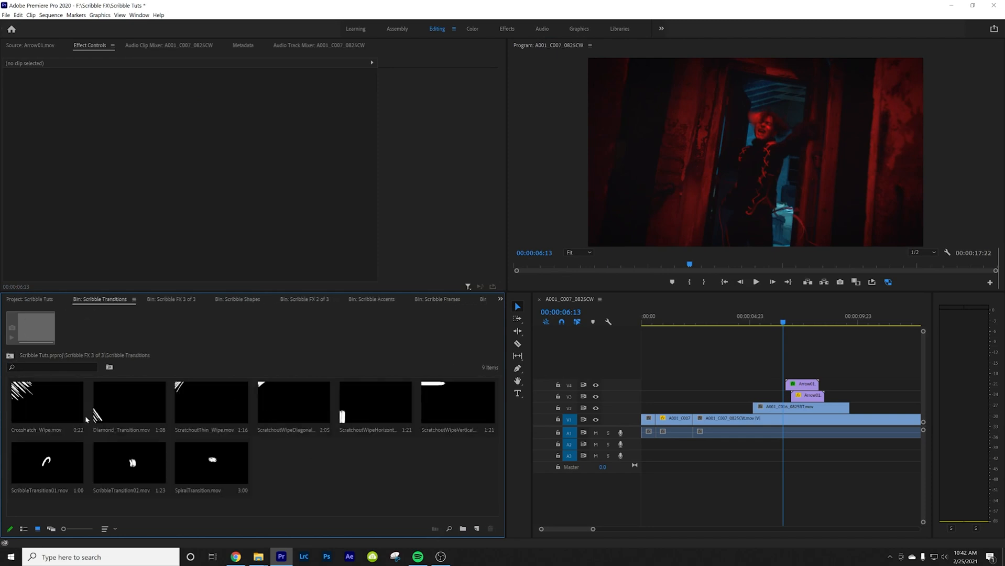
click(46, 403)
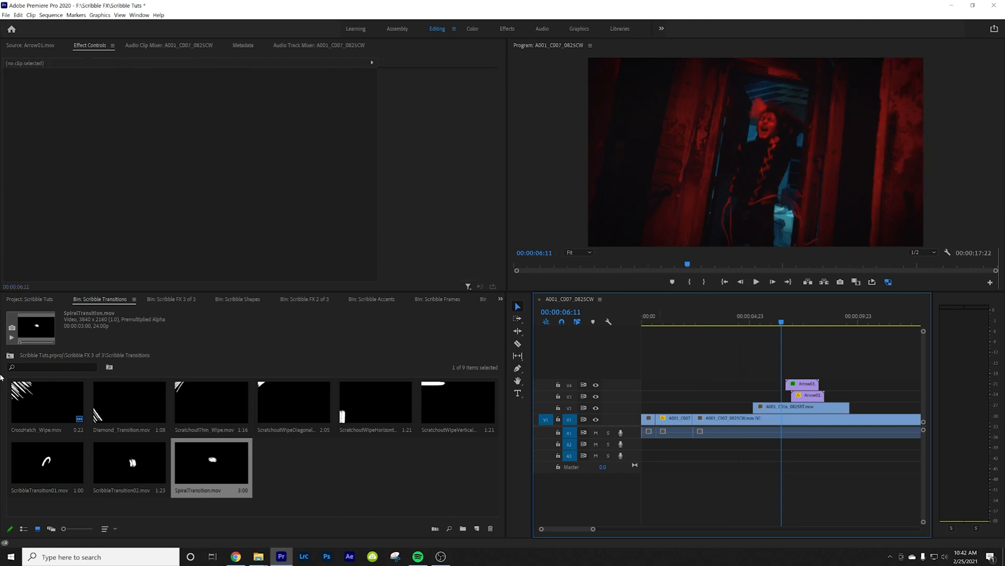
mouse_move(457, 401)
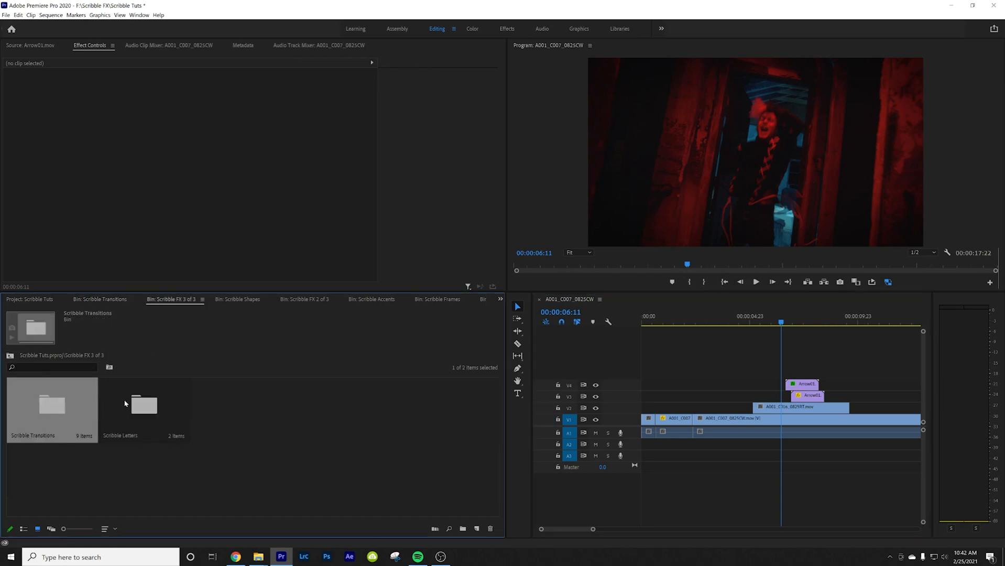
Position the heavy U and I letter clips beside the S to spell SUI.
double_click(120, 404)
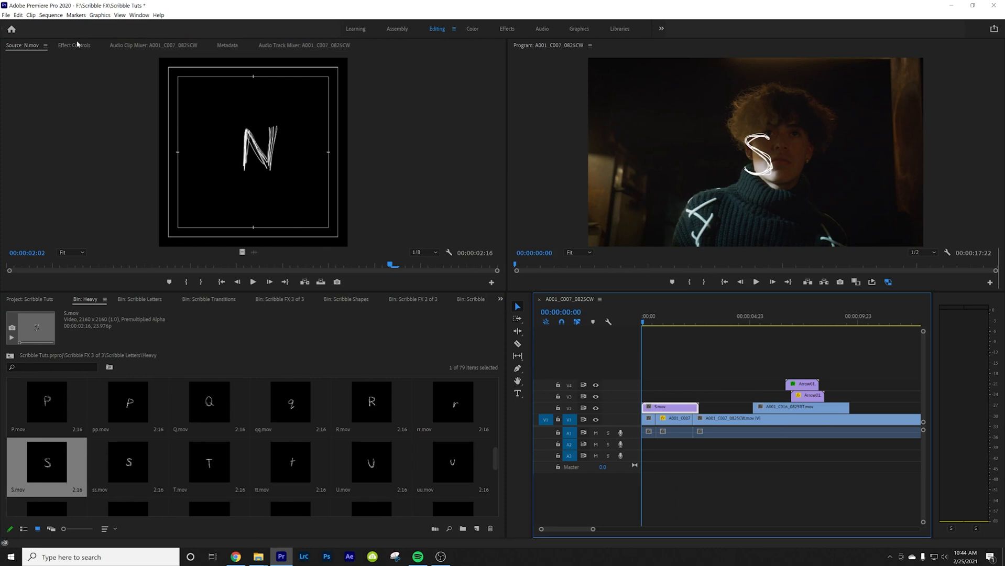
click(72, 45)
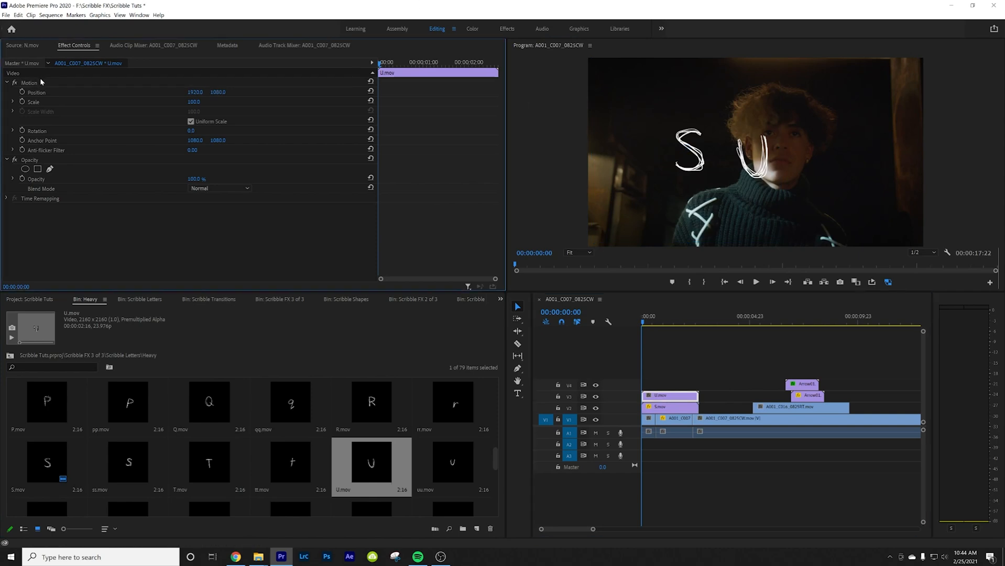
drag(756, 154, 746, 149)
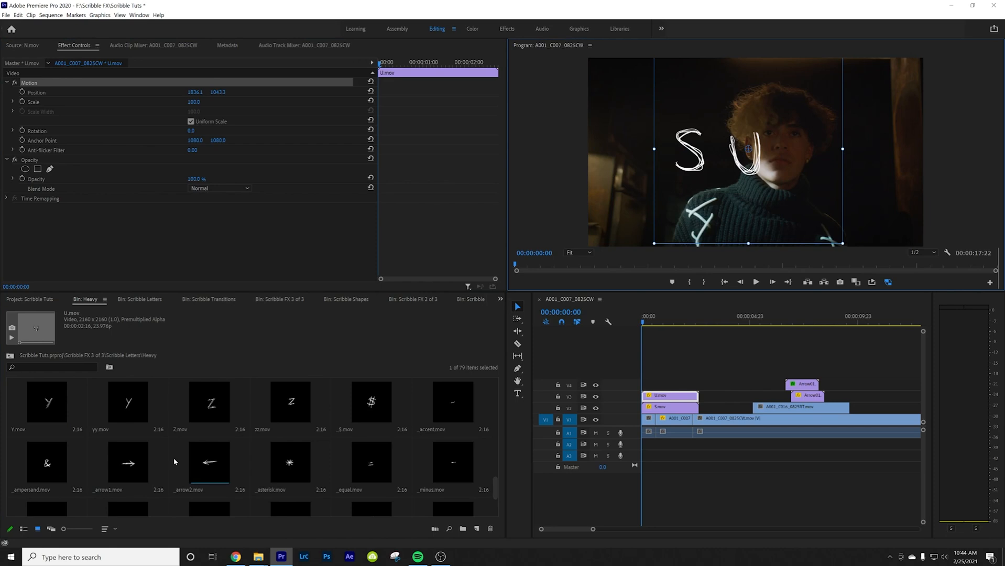
scroll(down, 3)
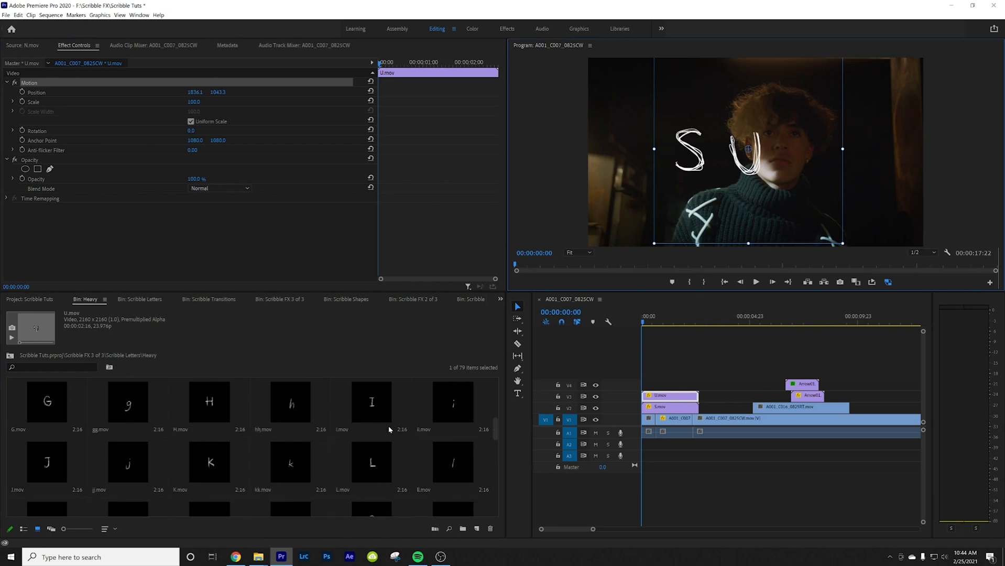
click(370, 401)
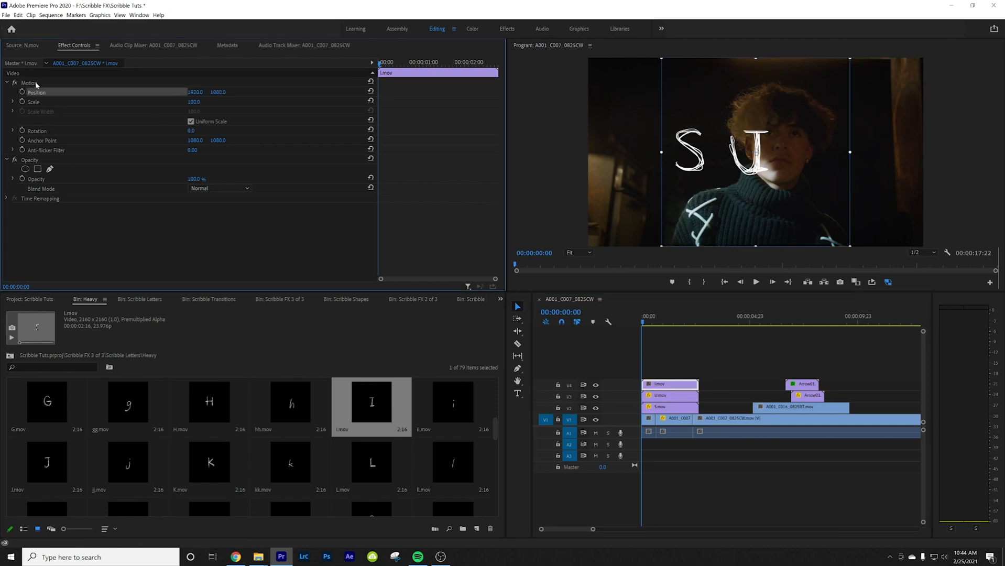
drag(756, 154, 777, 157)
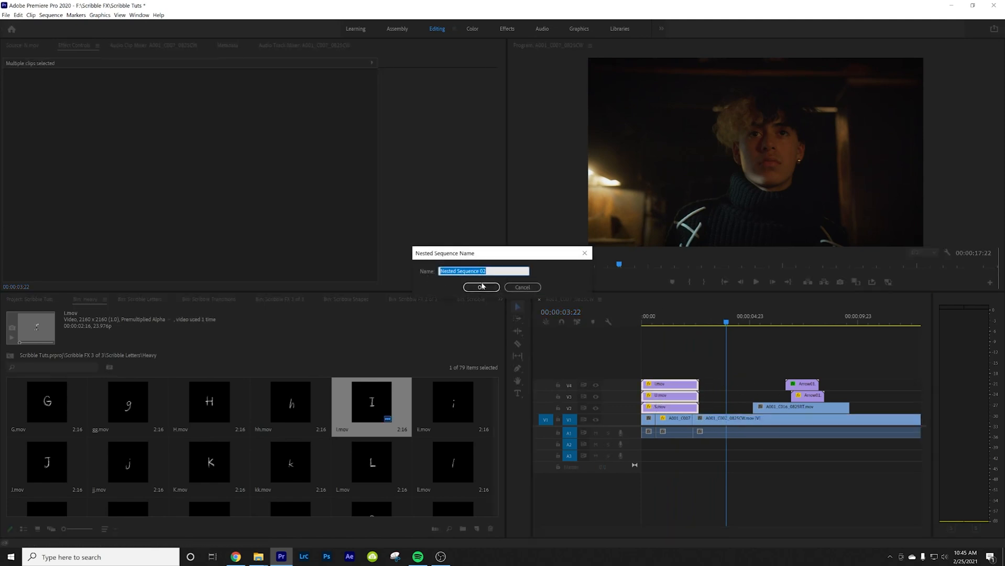
Confirm Nested Sequence 02, move it to the top track, and keyframe its scale.
click(480, 286)
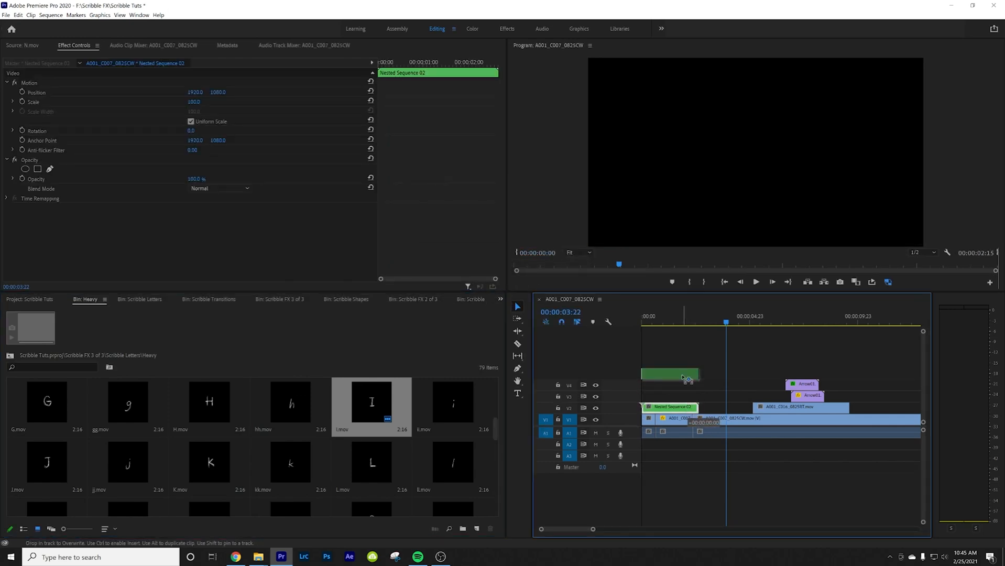
drag(700, 373, 767, 373)
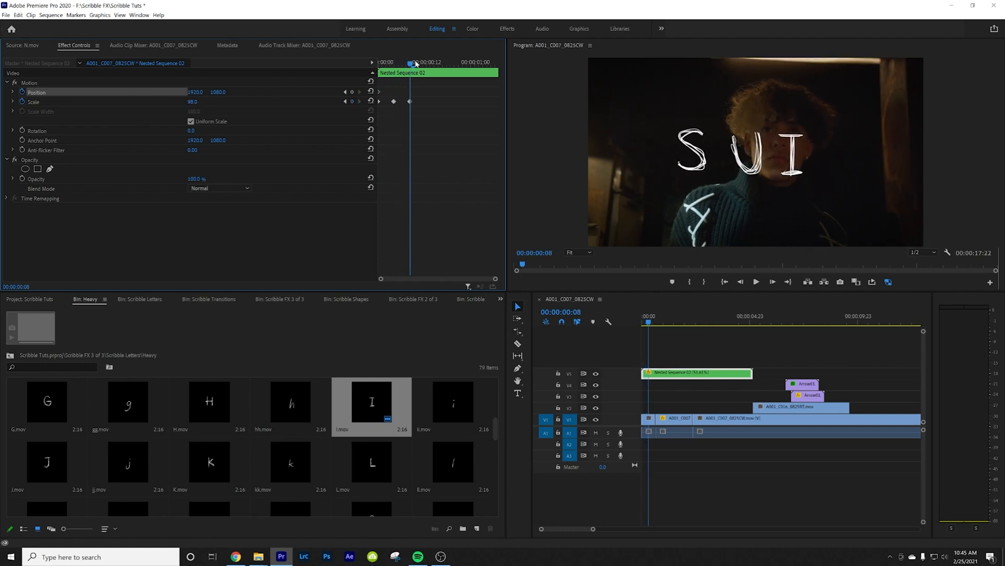
click(755, 282)
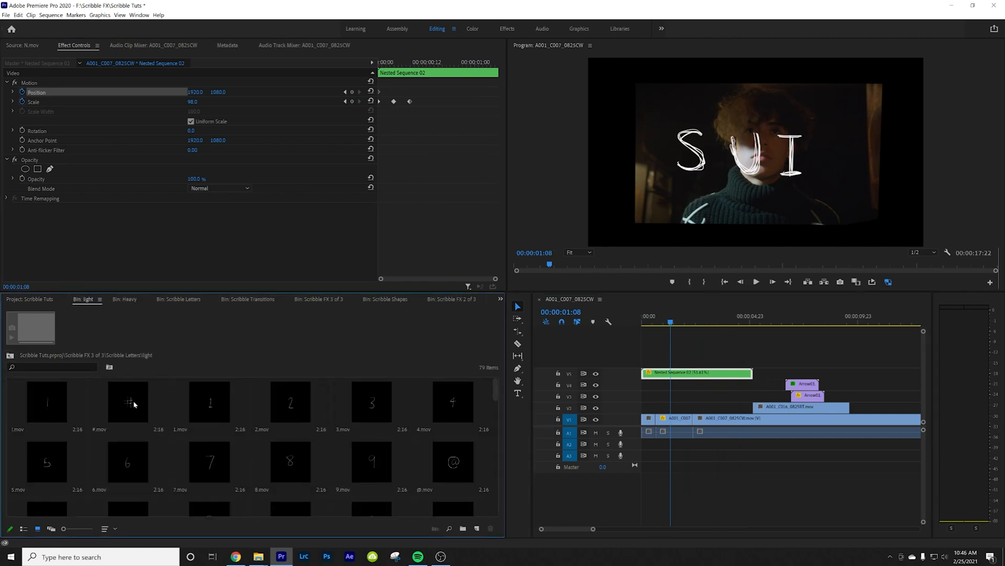
Scroll the Light letters bin, then return to the Scribble Letters folder.
scroll(down, 3)
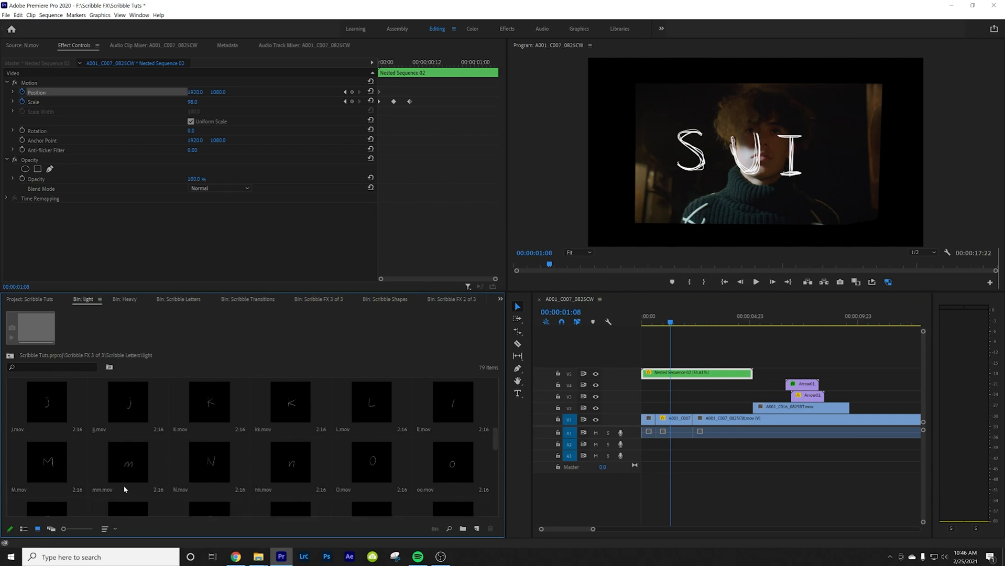
scroll(down, 3)
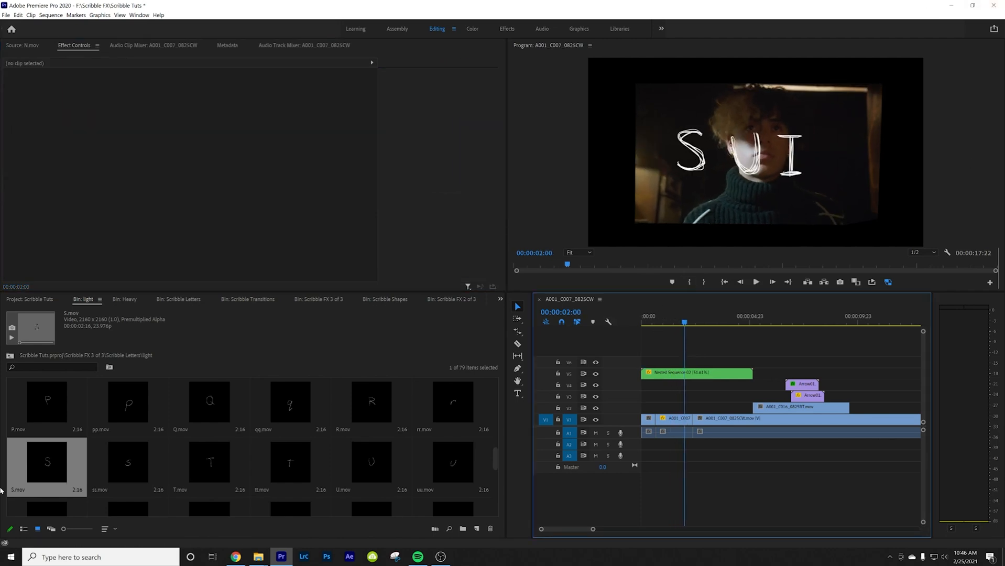
click(178, 299)
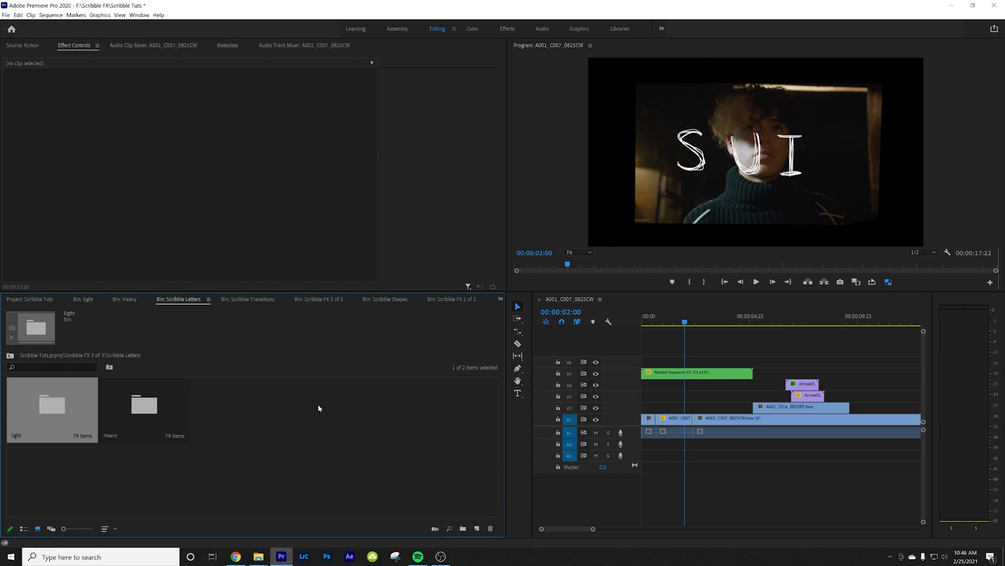
click(499, 299)
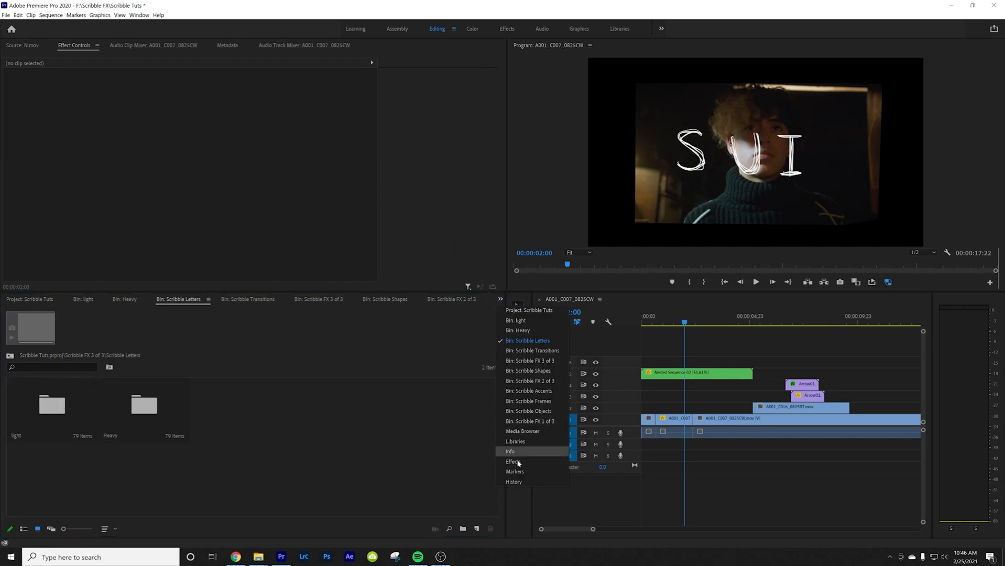
Apply the Tint effect to Nested Sequence 02 with Map White To set to red.
click(513, 462)
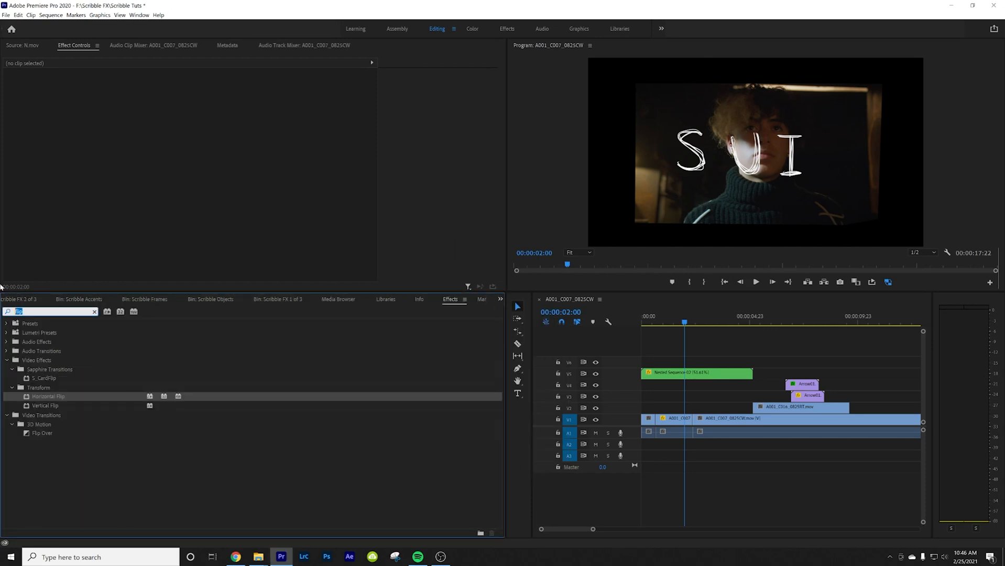
text(tint)
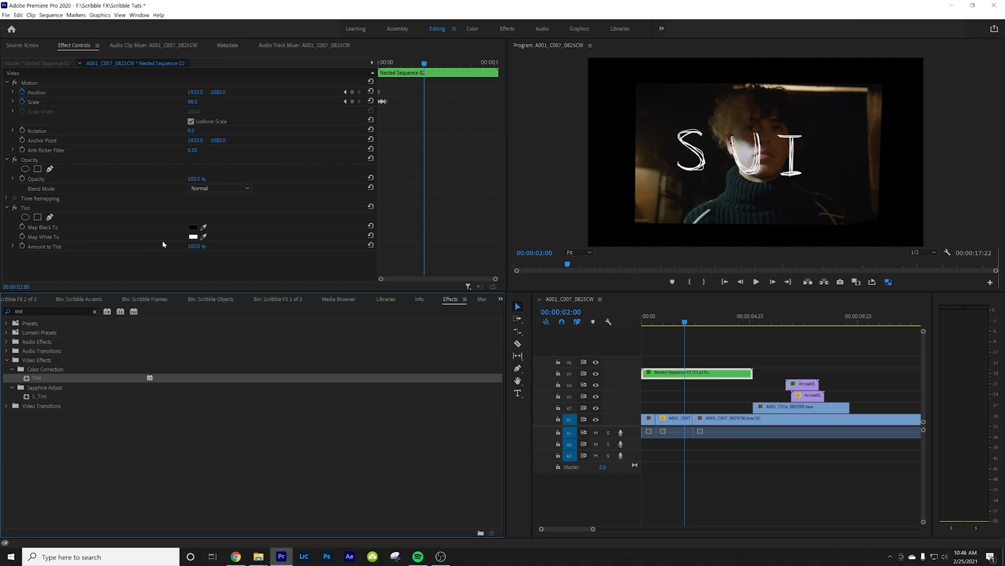
click(193, 237)
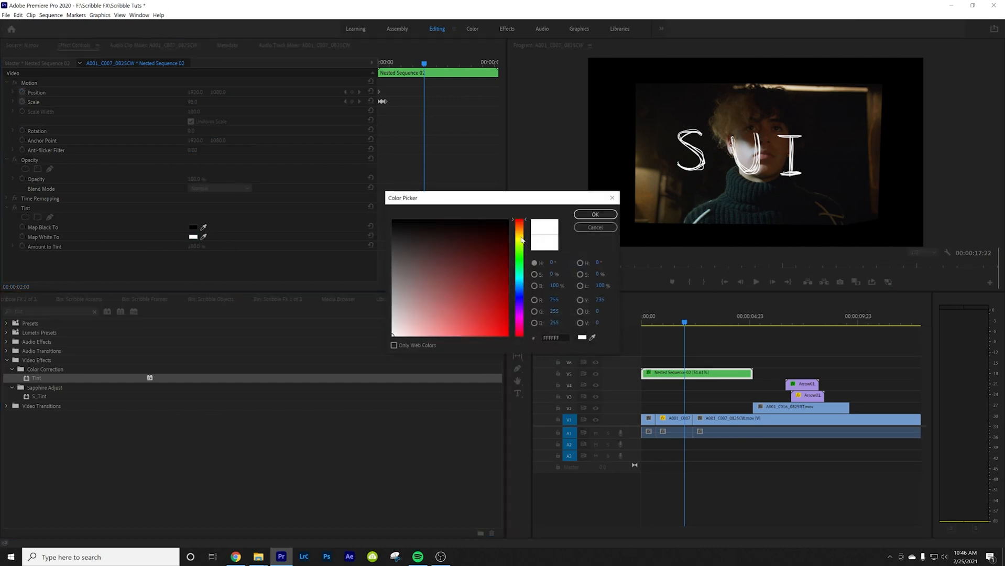
click(594, 214)
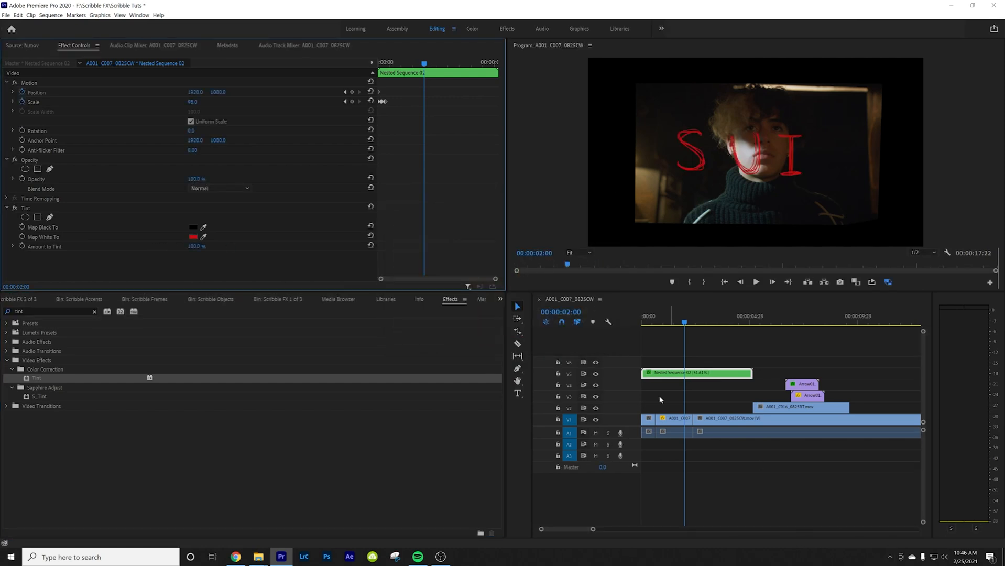
click(754, 281)
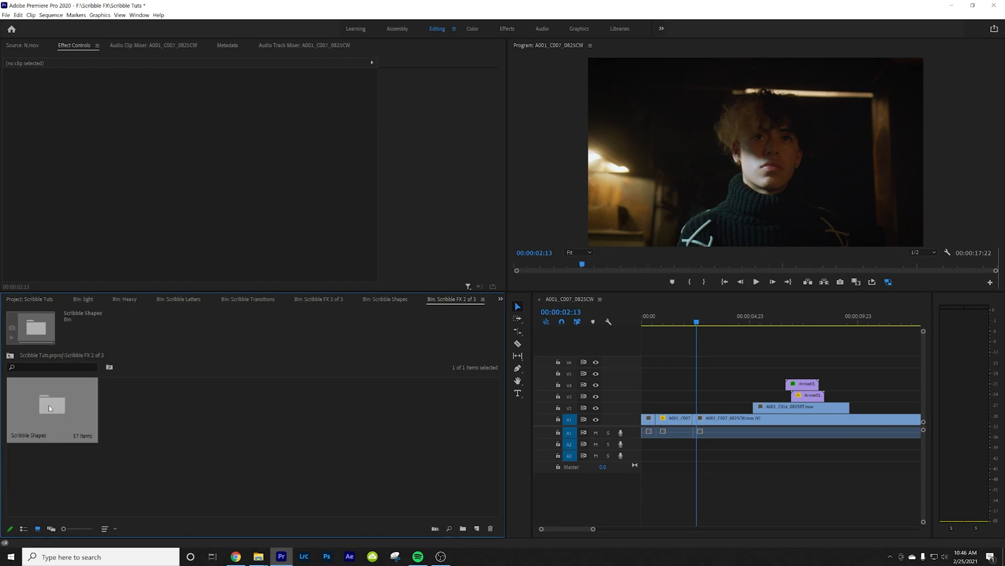
click(385, 299)
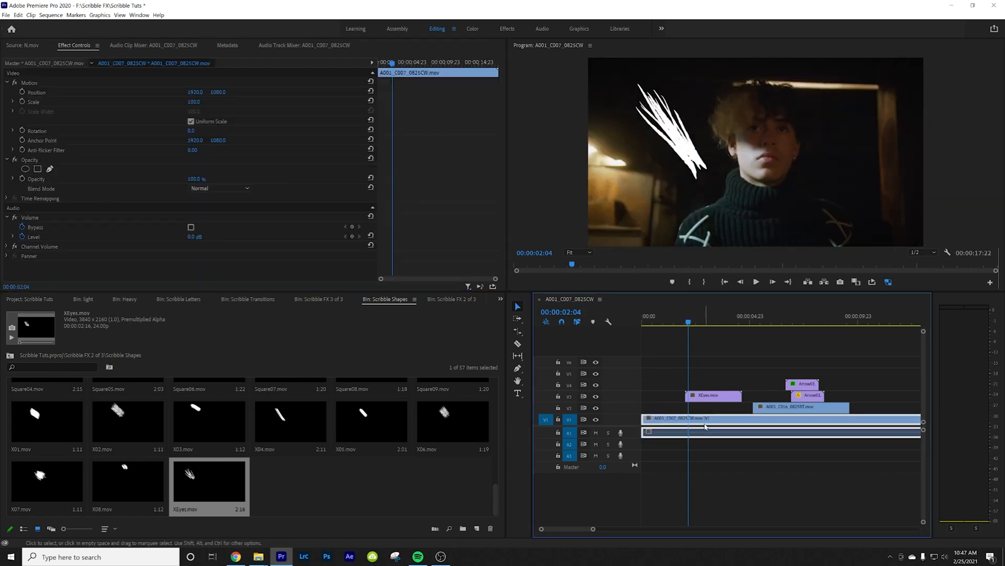
Keyframe the XEyes clip's position and move the X onto the person's eye.
click(711, 396)
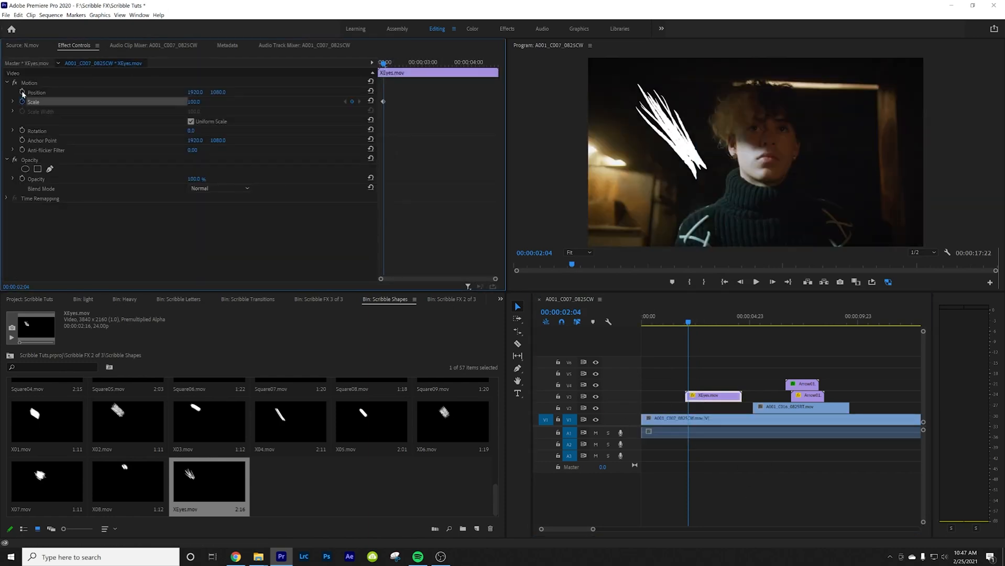
click(37, 92)
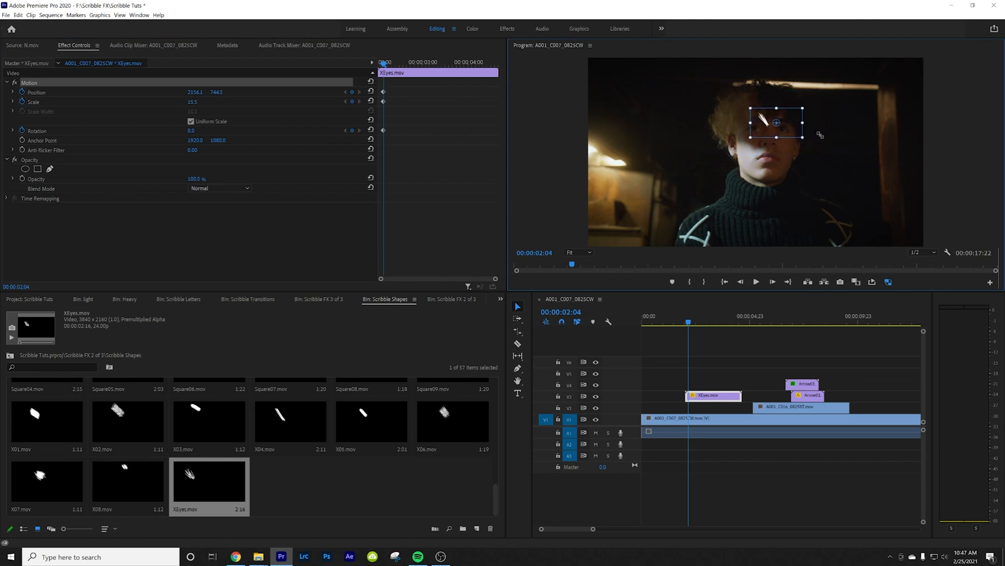
drag(775, 123, 761, 123)
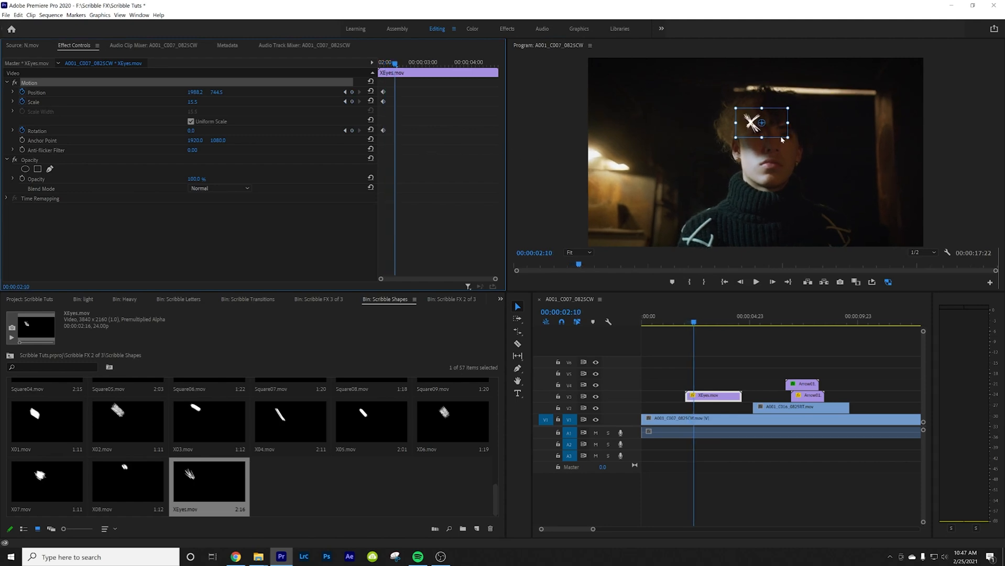
drag(761, 122, 769, 133)
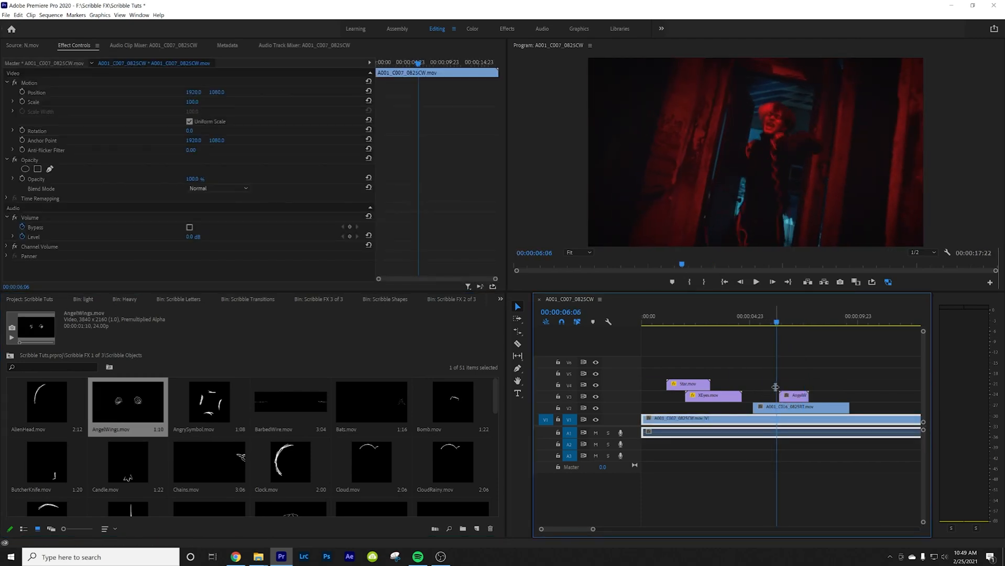
Tilt and resize the AngelWings overlay in the Program Monitor to match the person.
click(793, 394)
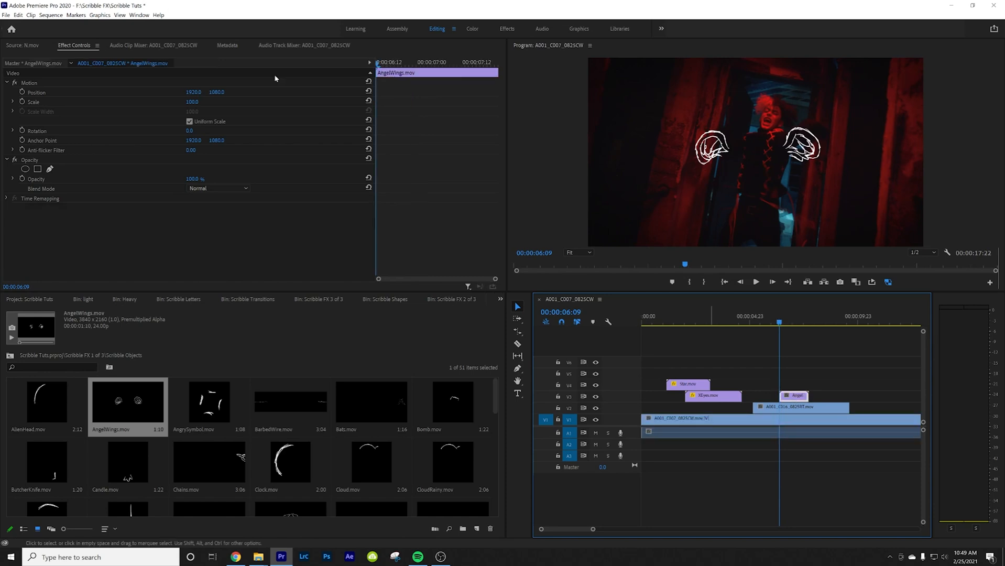
mouse_move(22, 103)
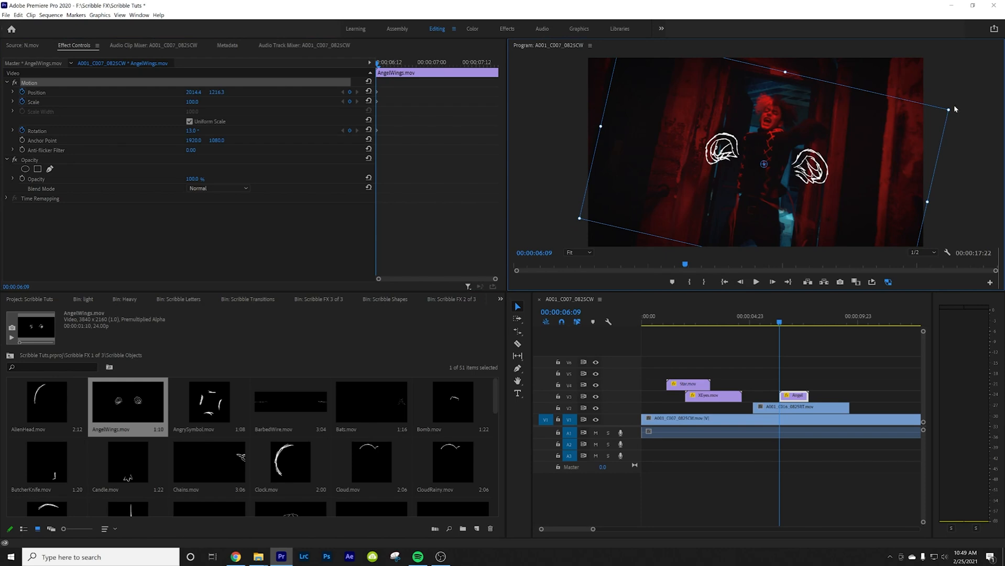
drag(947, 109, 930, 93)
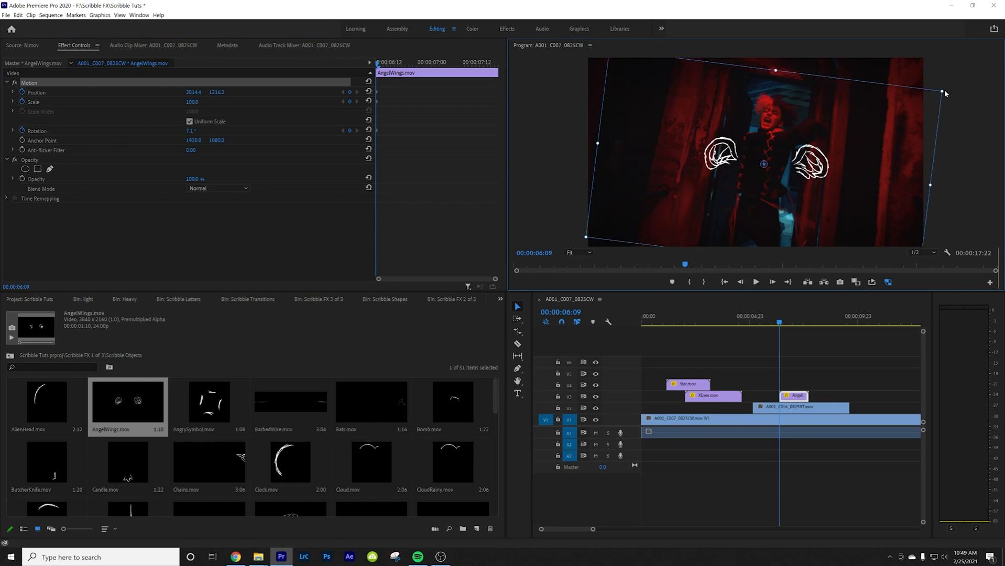
drag(945, 92, 942, 91)
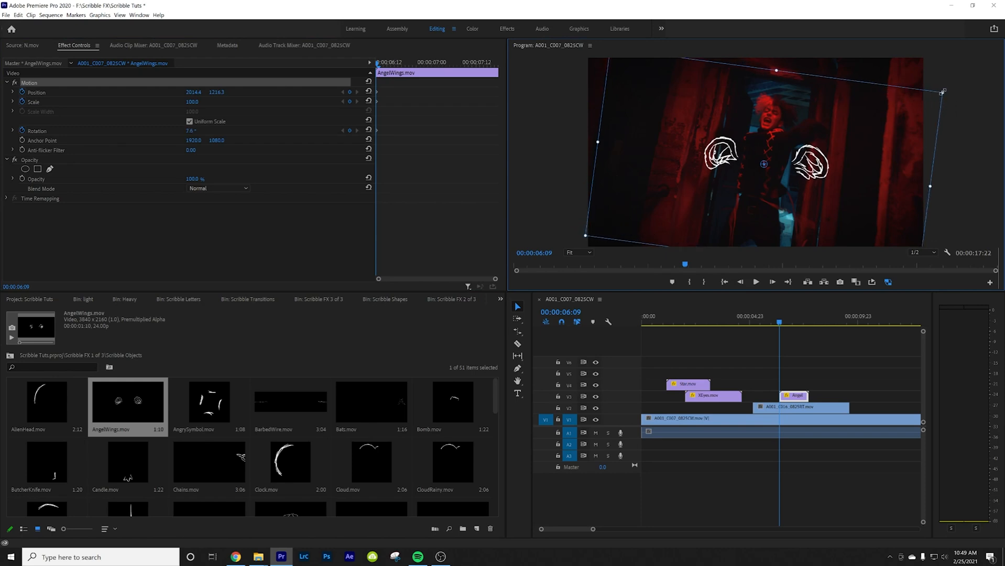
drag(942, 92, 917, 93)
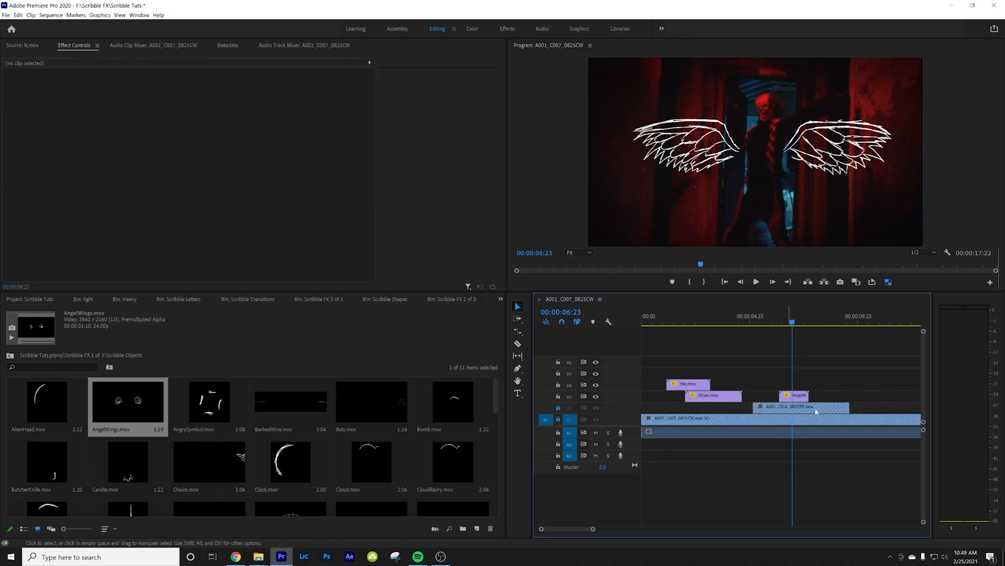
click(794, 395)
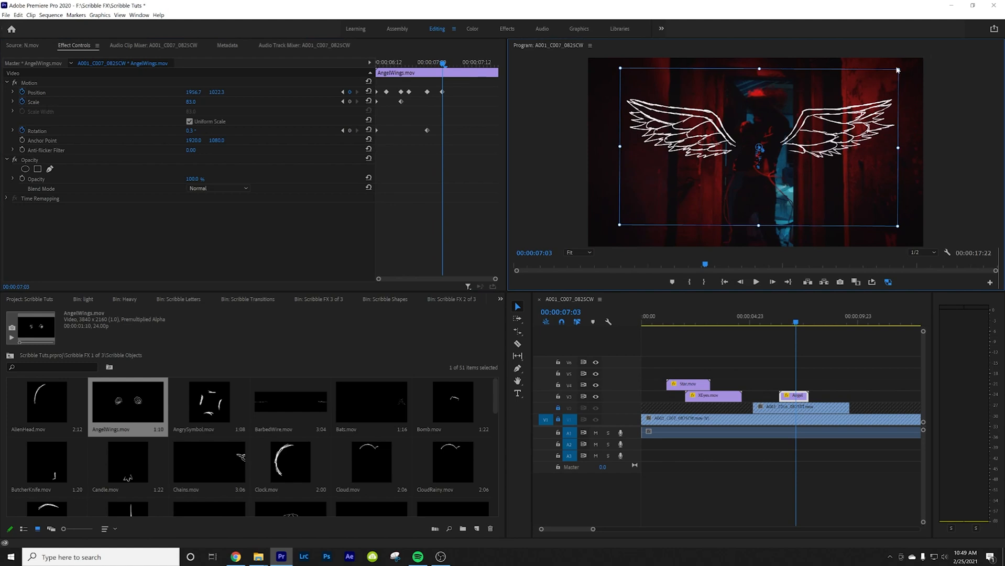
drag(897, 69, 907, 75)
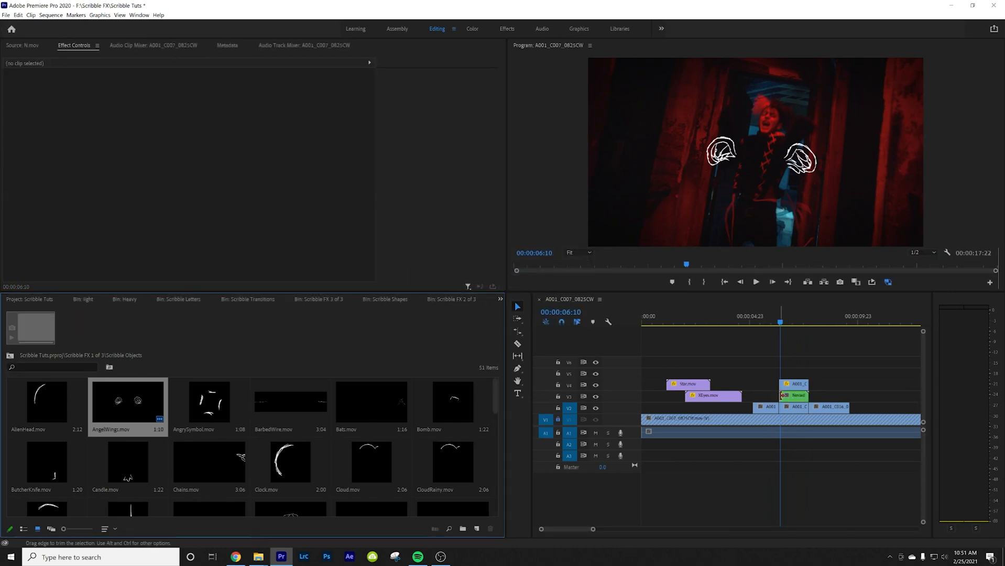
Select the Nested Sequence 03 clip holding the angel wings.
click(794, 396)
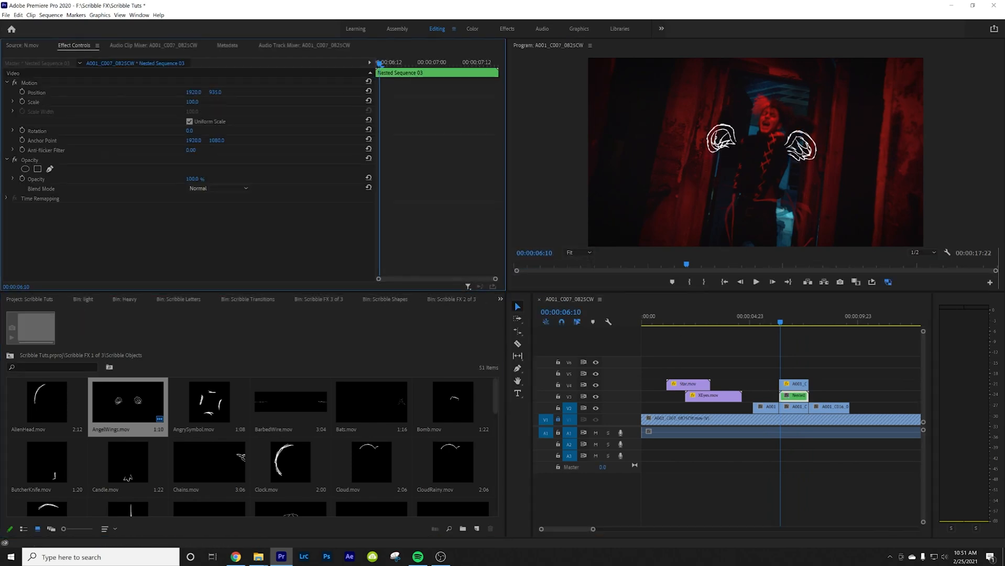
click(755, 281)
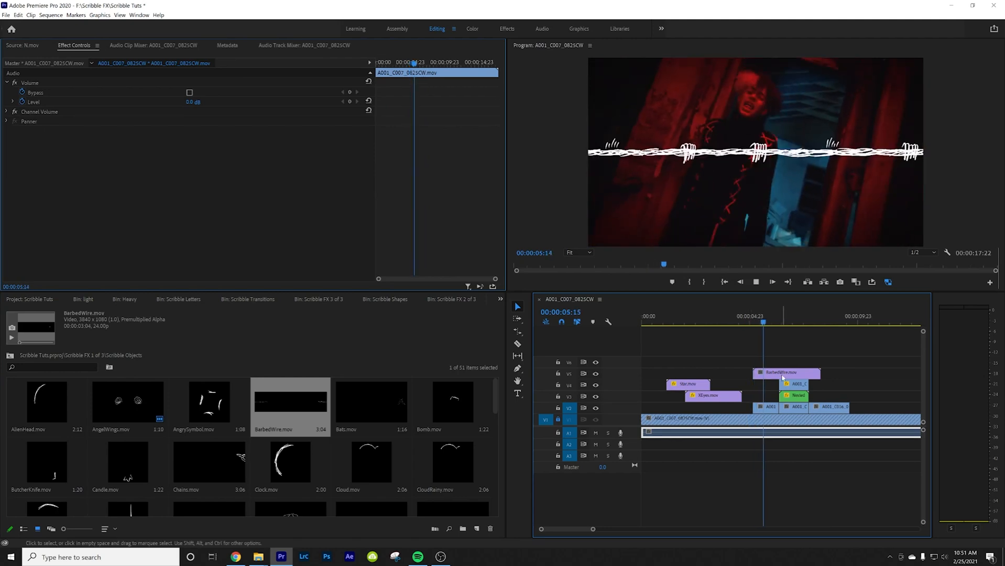
Select the BarbedWire overlay clip on the timeline.
click(787, 372)
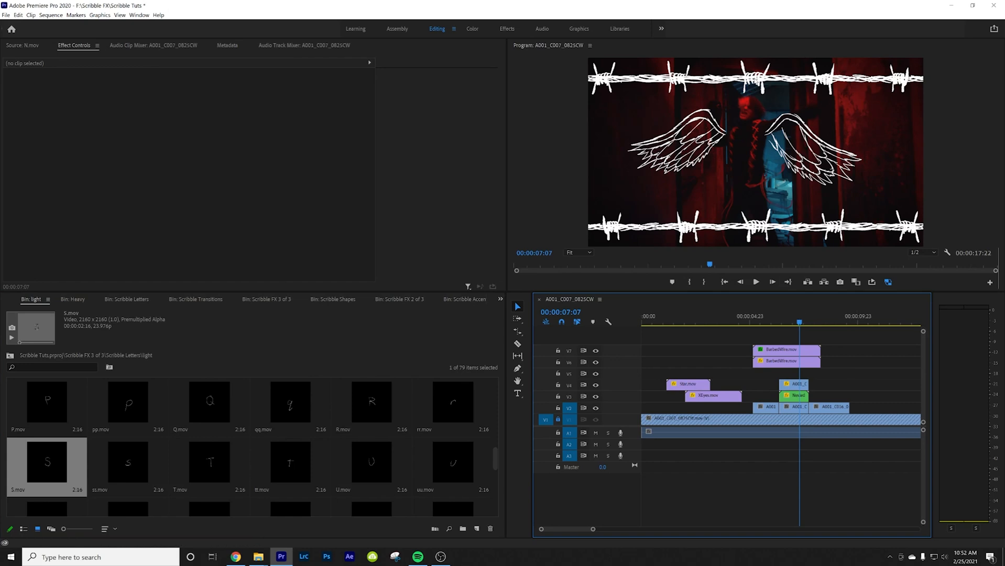
mouse_move(504, 299)
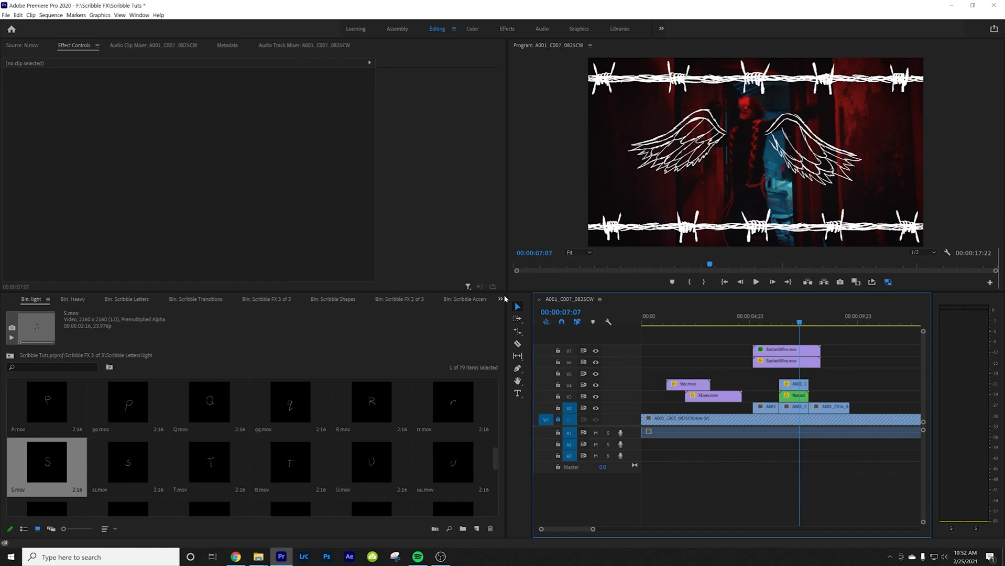
text(flip)
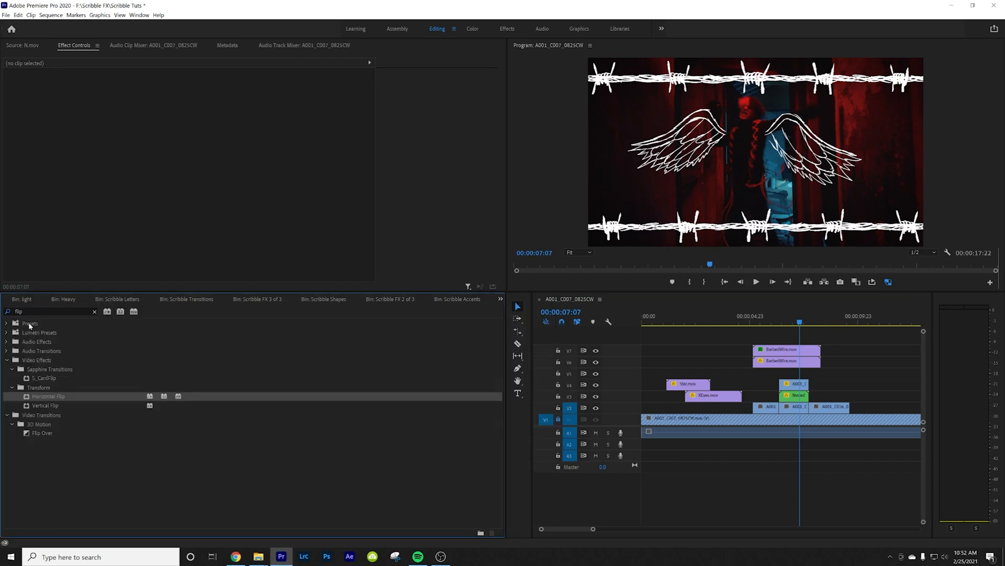
text(vr glo)
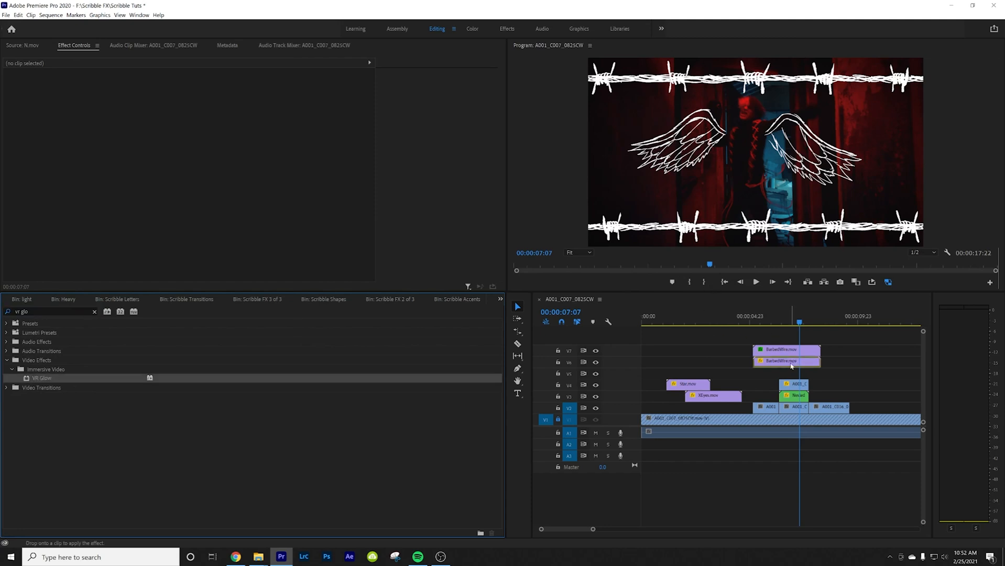
click(787, 361)
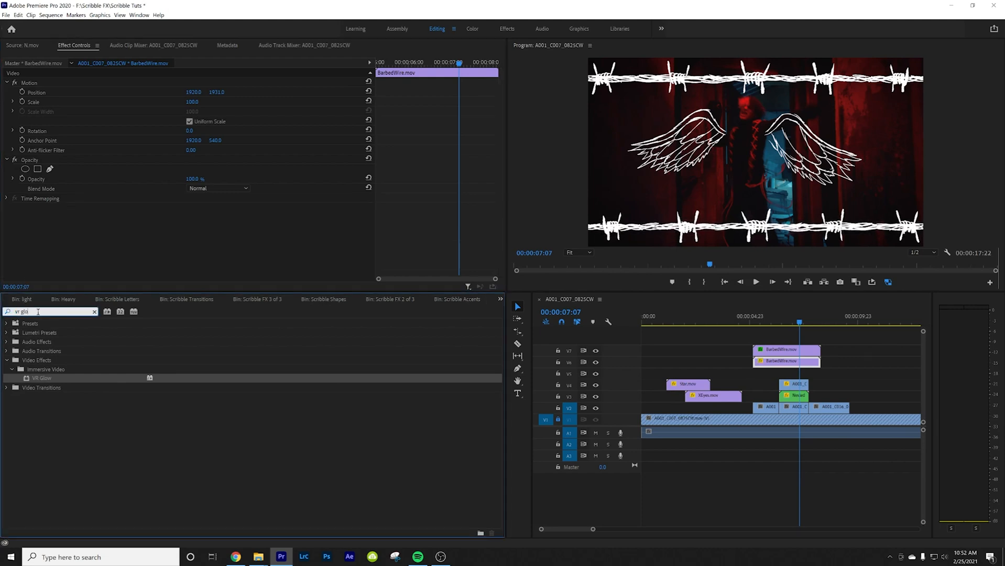
text(holo)
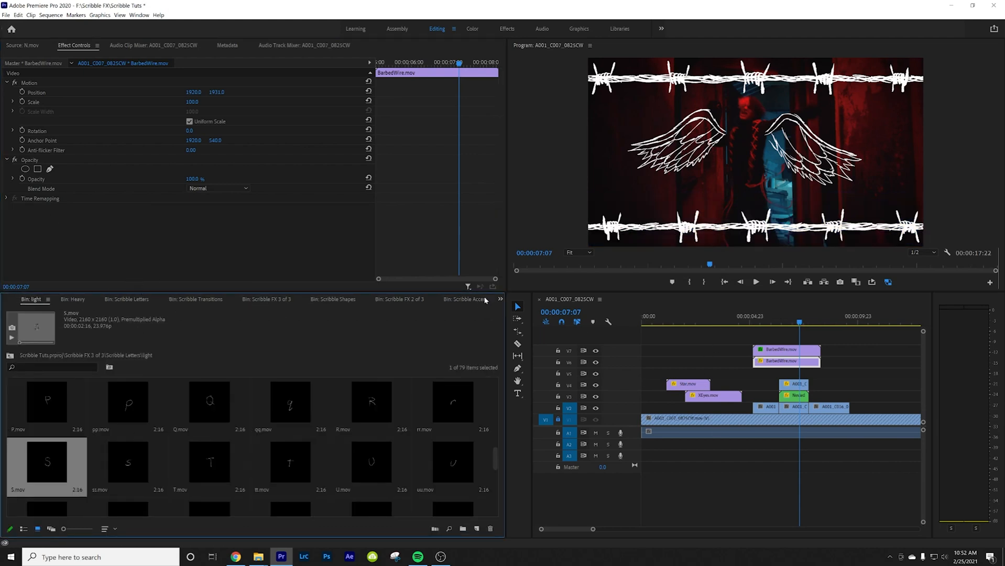
Open the Scribble Transitions bin and place SpiralTransition.mov over the last shot.
click(500, 301)
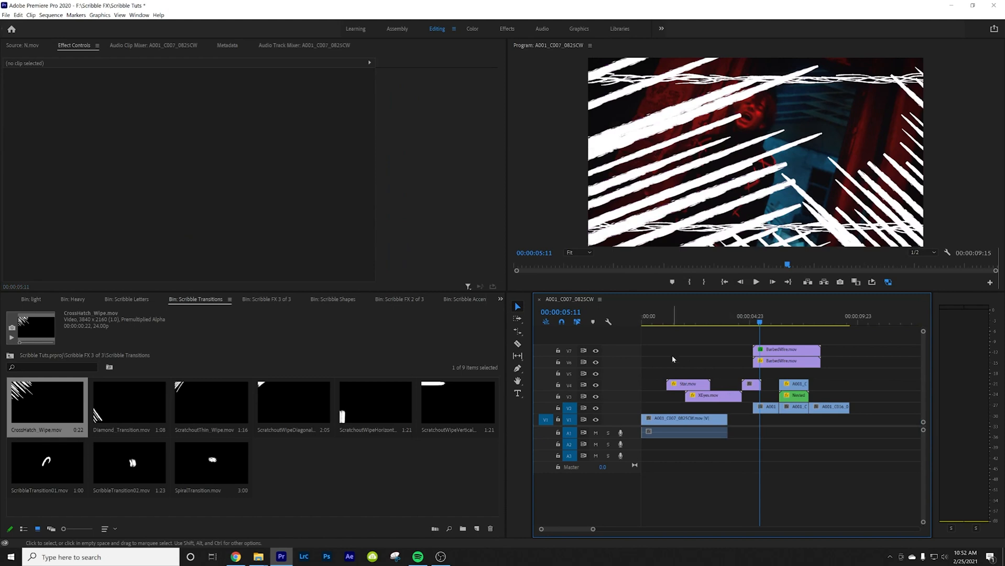
click(682, 419)
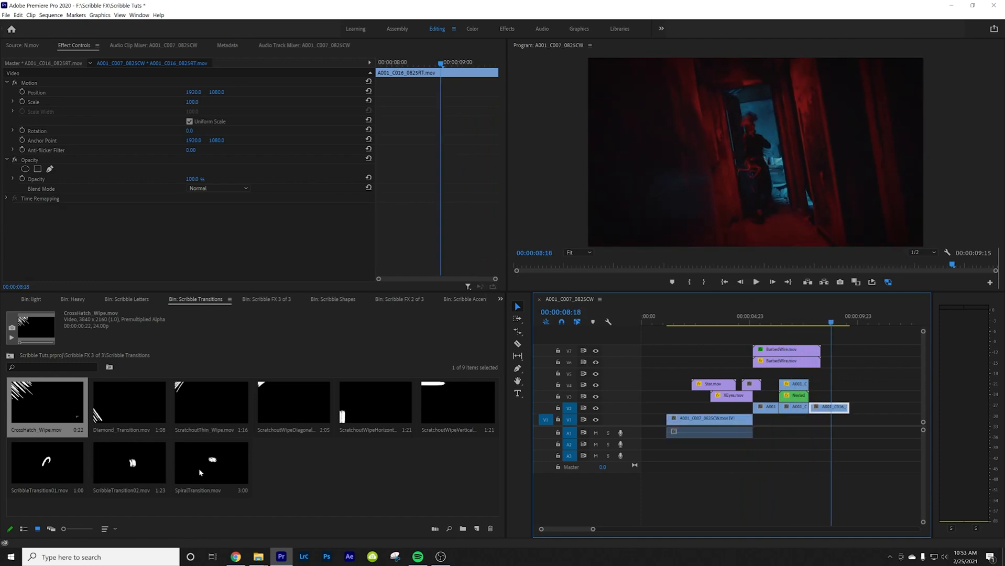
drag(210, 461, 845, 373)
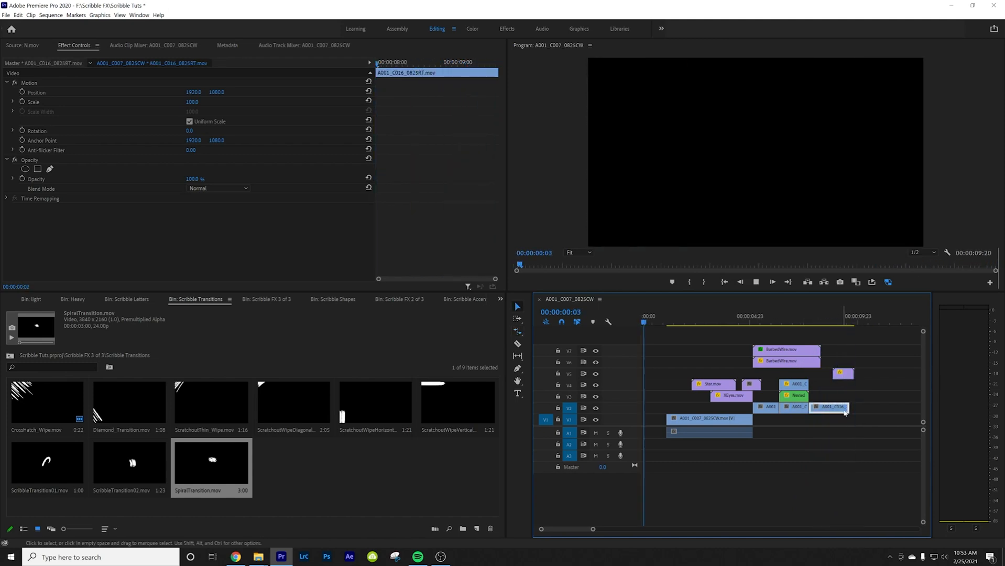
click(834, 316)
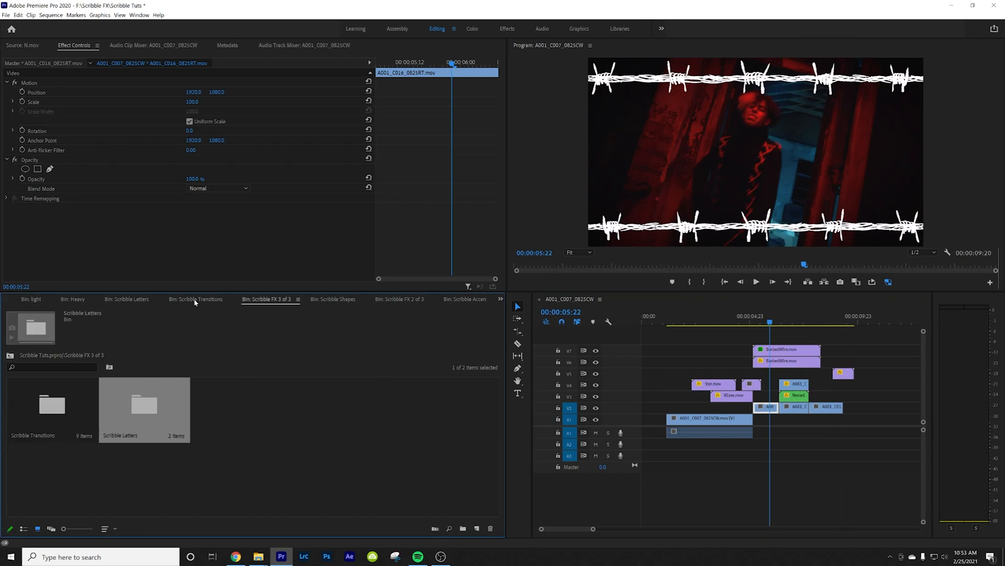
Leave the heavy scribble letters bin and open the Scribble FX 1 of 3 folder.
click(126, 299)
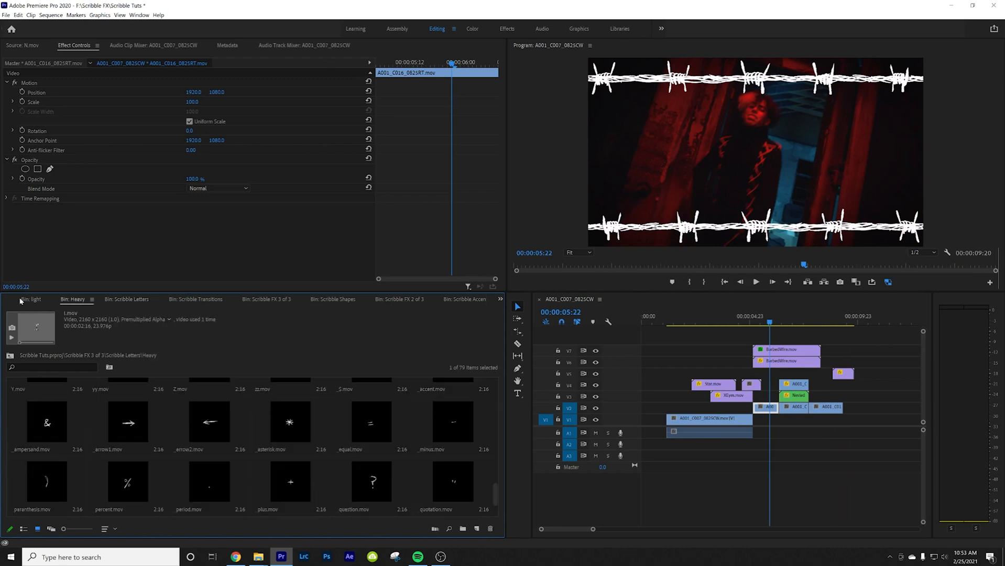
click(264, 299)
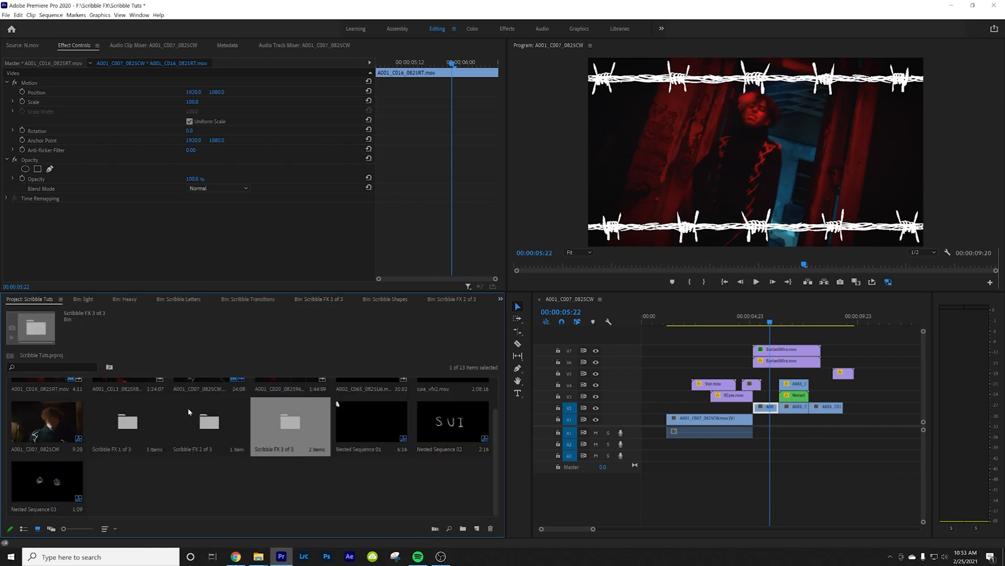
click(208, 422)
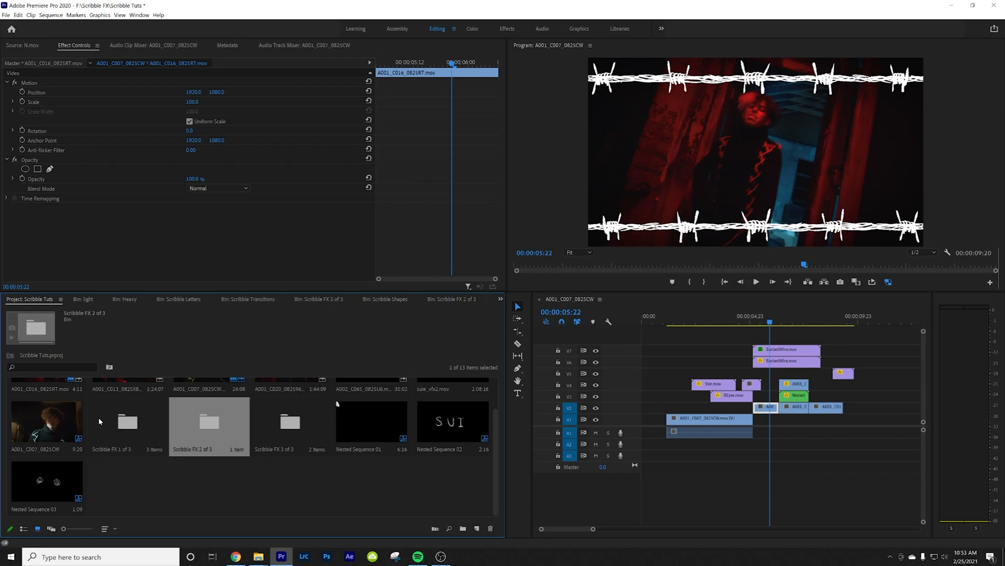
double_click(111, 422)
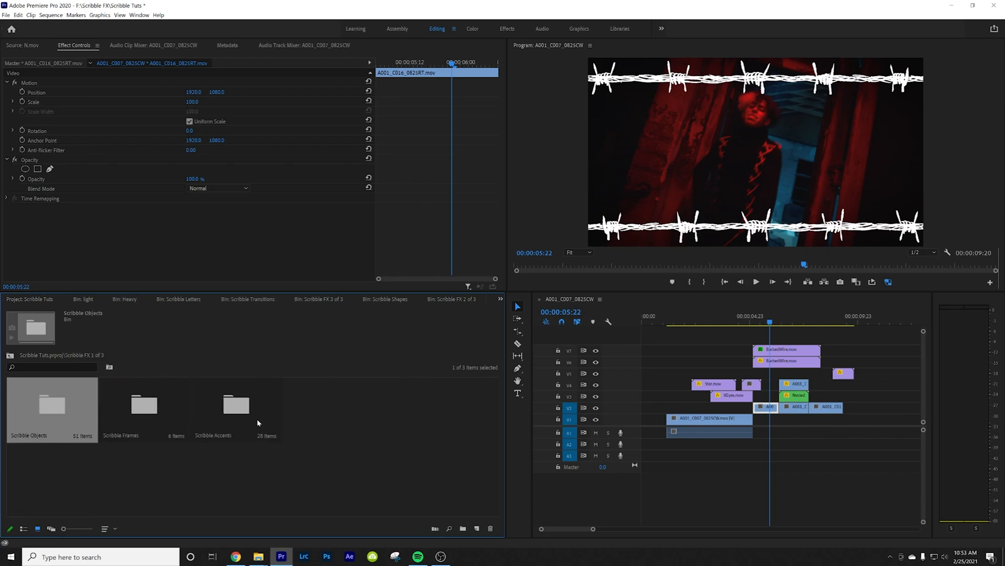
mouse_move(255, 421)
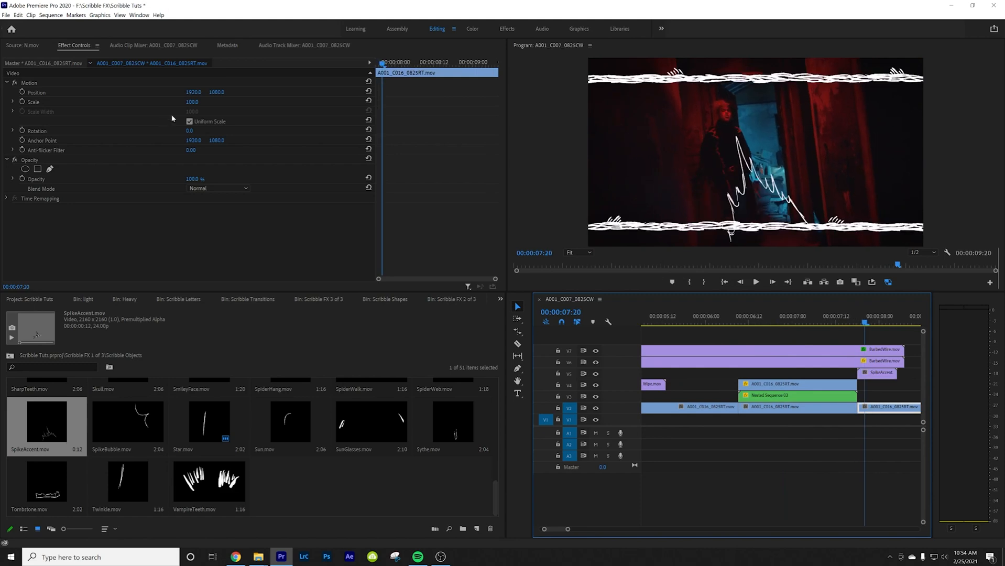
Set the spike accent scale to 60 and move it onto the person's body.
text(60.0)
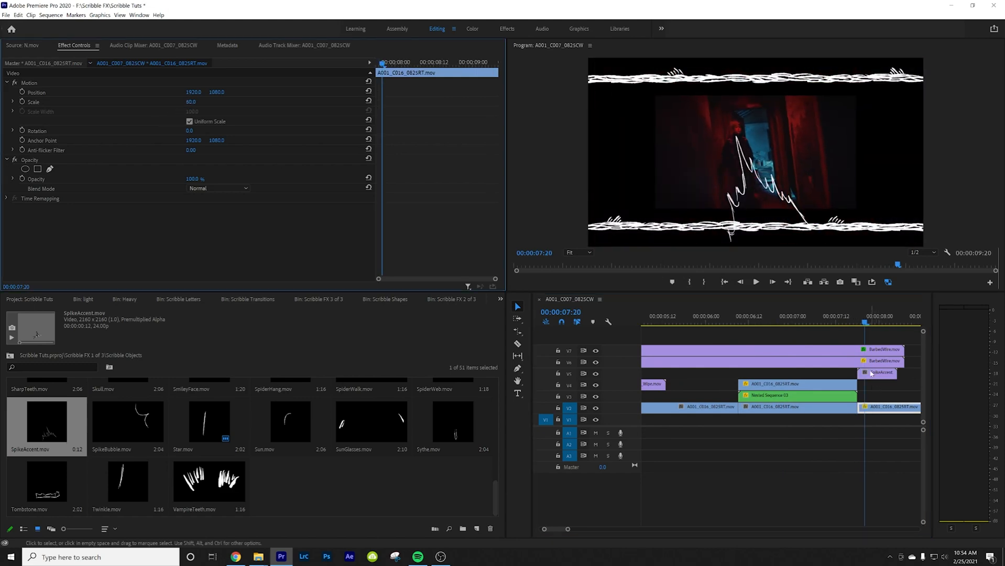
click(876, 373)
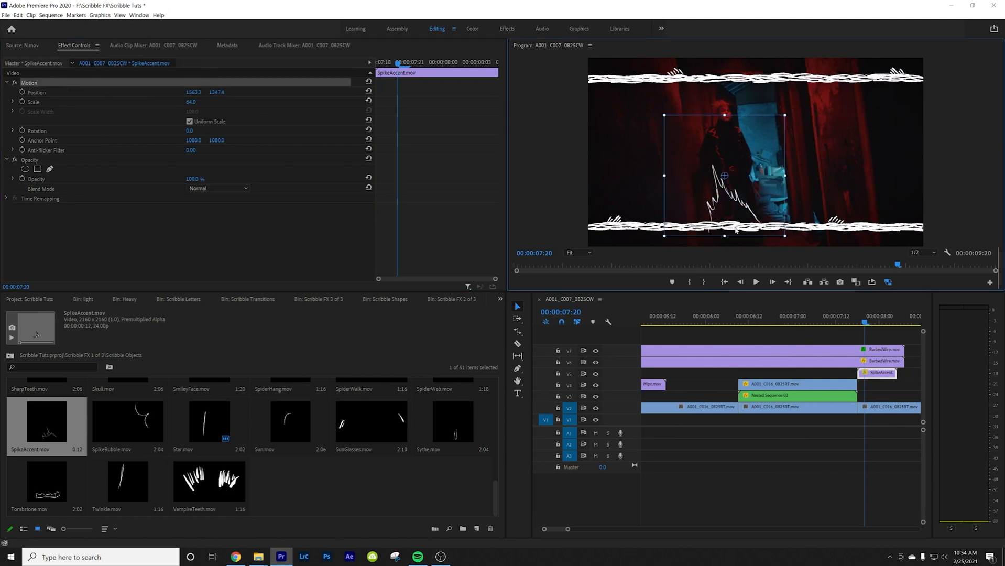
drag(724, 175, 737, 175)
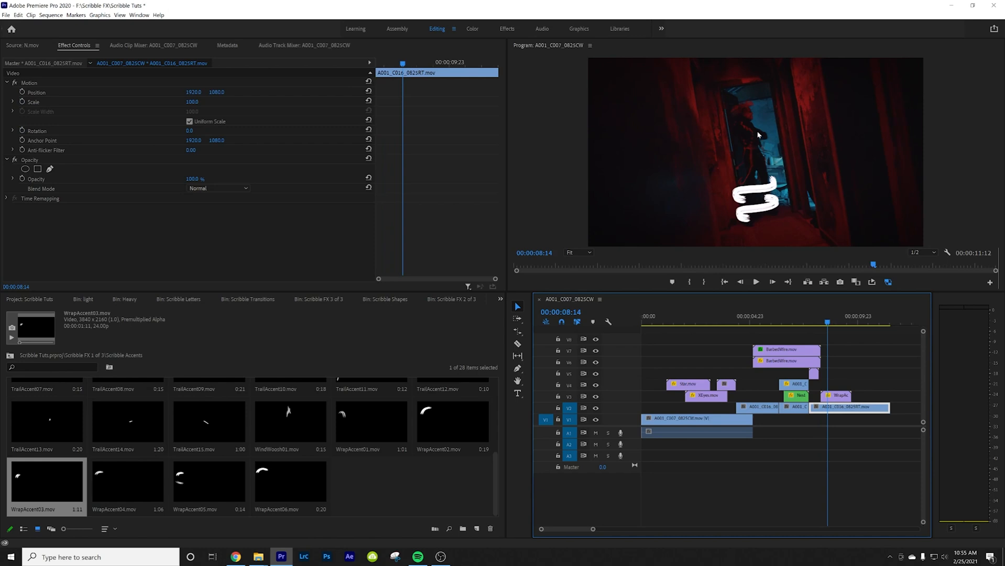
Rotate WrapAccent03 to hug the person's body, then preview WrapAccent02 in the Source Monitor.
click(849, 407)
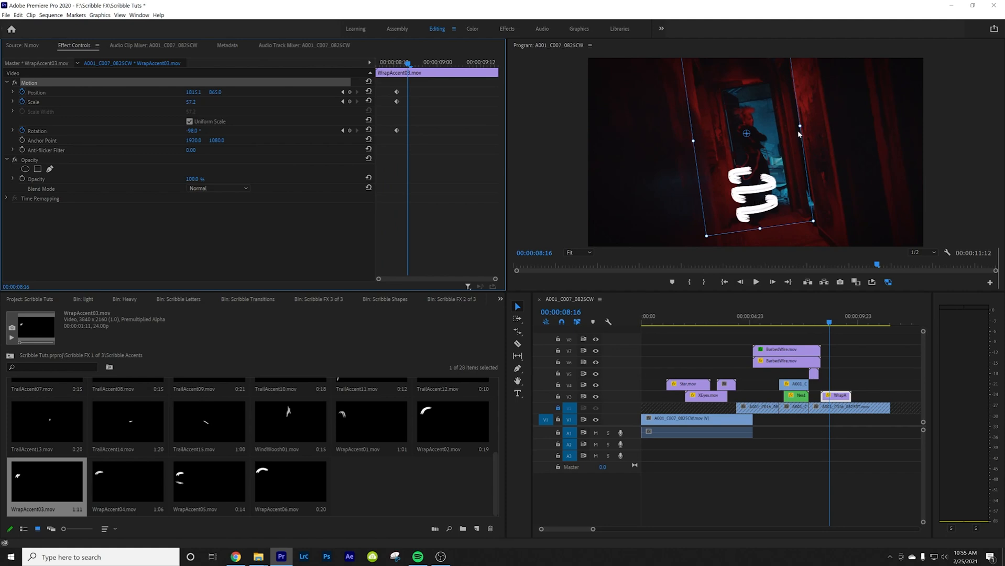
drag(799, 126, 802, 125)
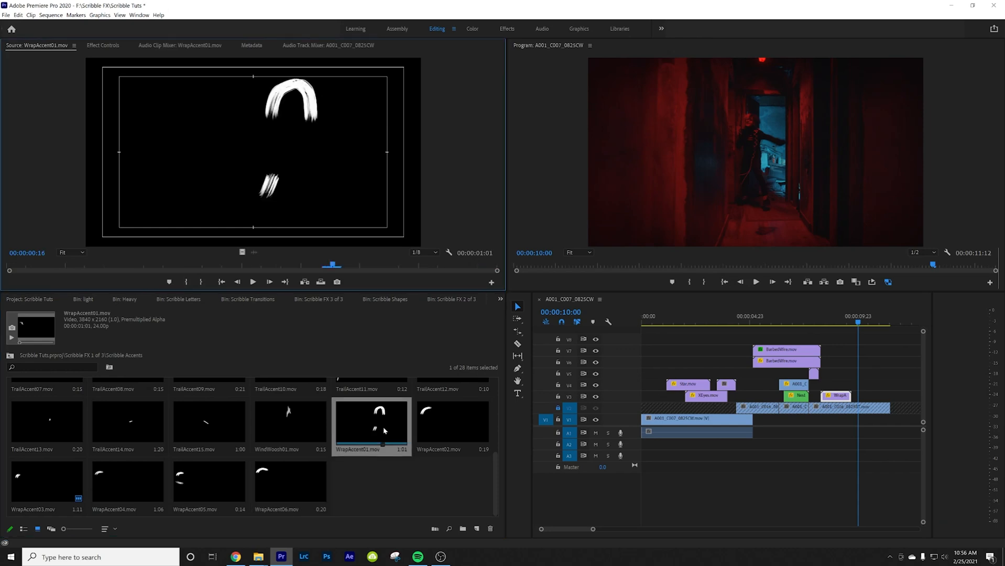
click(451, 426)
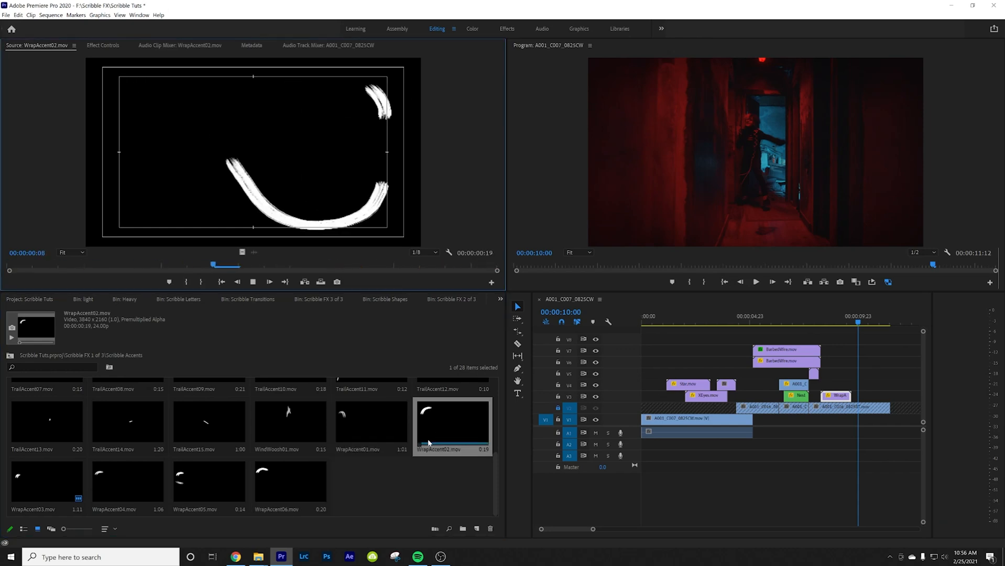